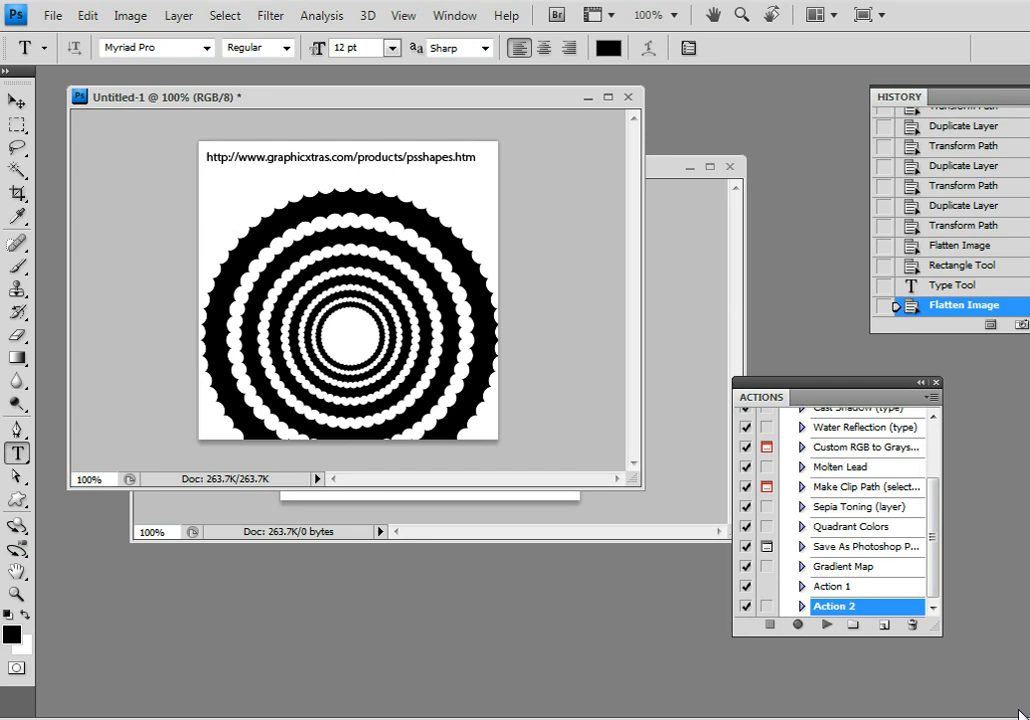
{"action": "mouse_move", "coordinate": [336, 206]}
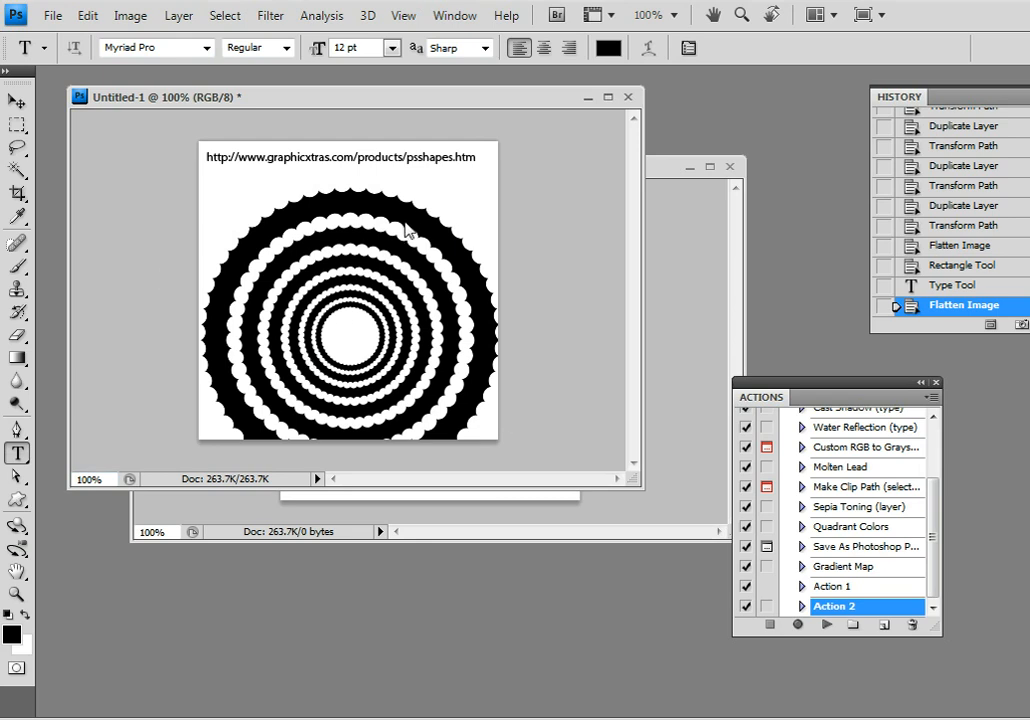
{"action": "mouse_move", "coordinate": [352, 334]}
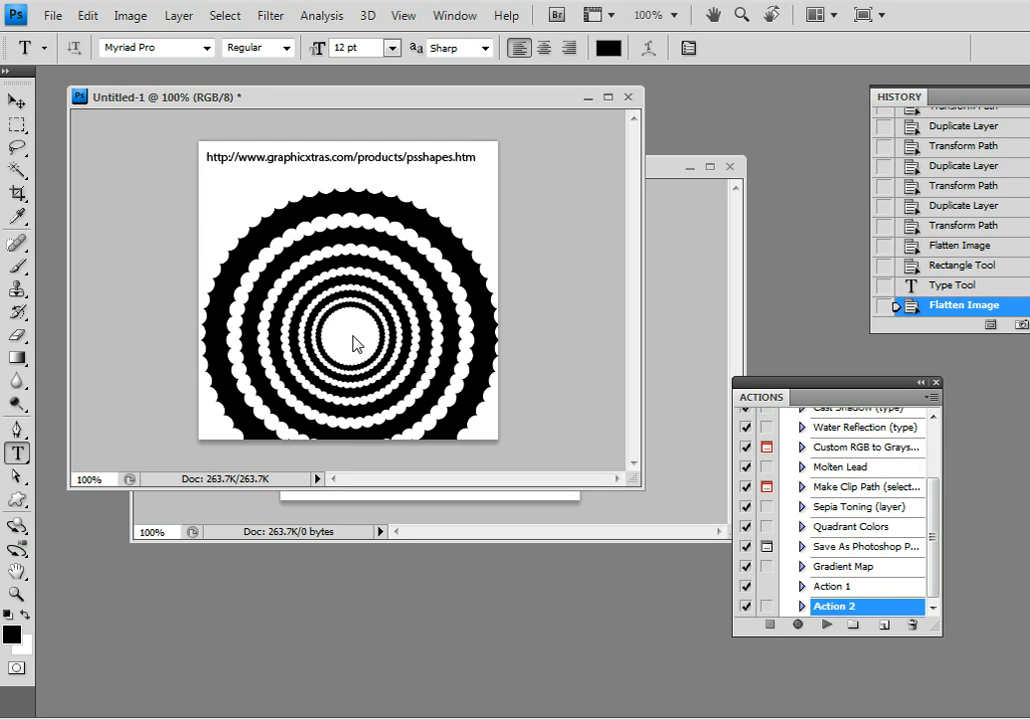
{"action": "mouse_move", "coordinate": [427, 343]}
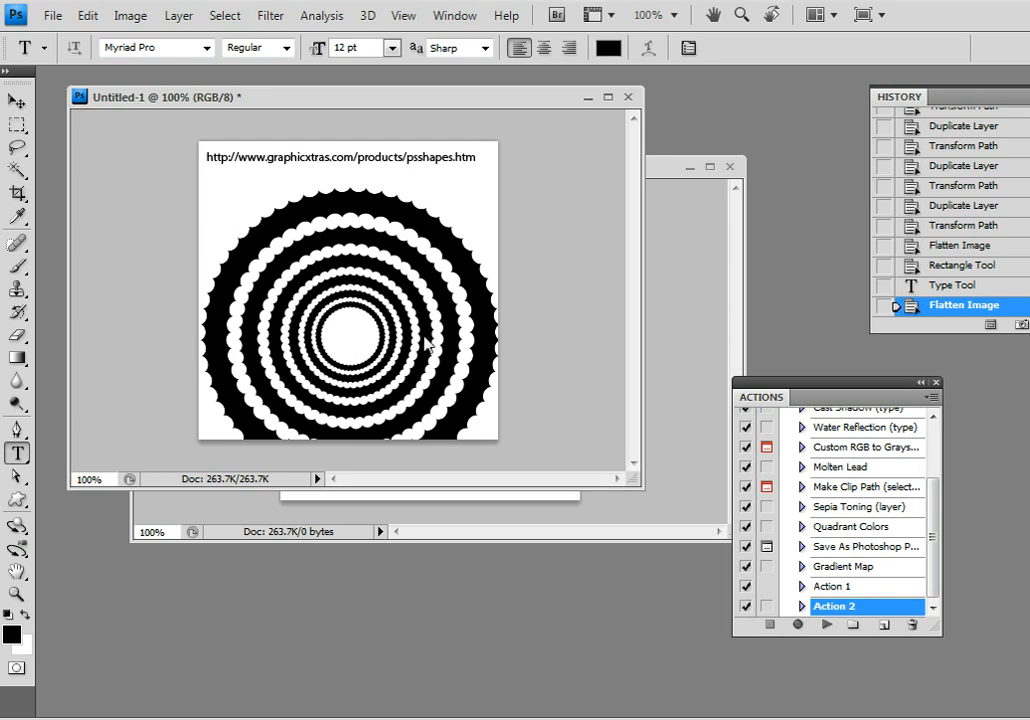
{"action": "mouse_move", "coordinate": [328, 266]}
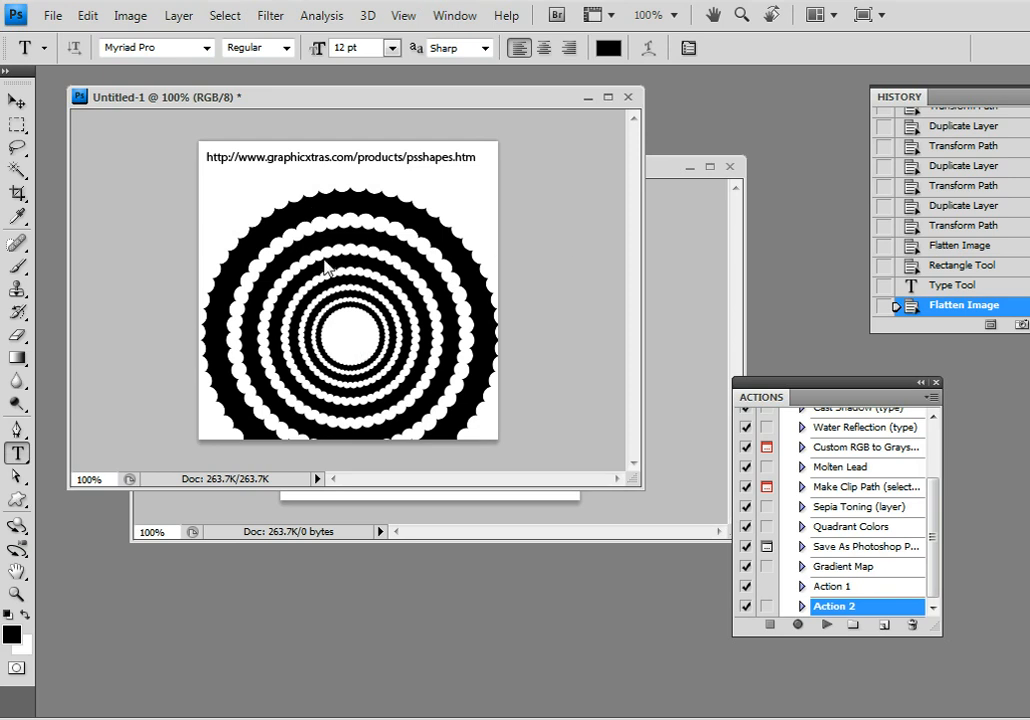
{"action": "mouse_move", "coordinate": [308, 237]}
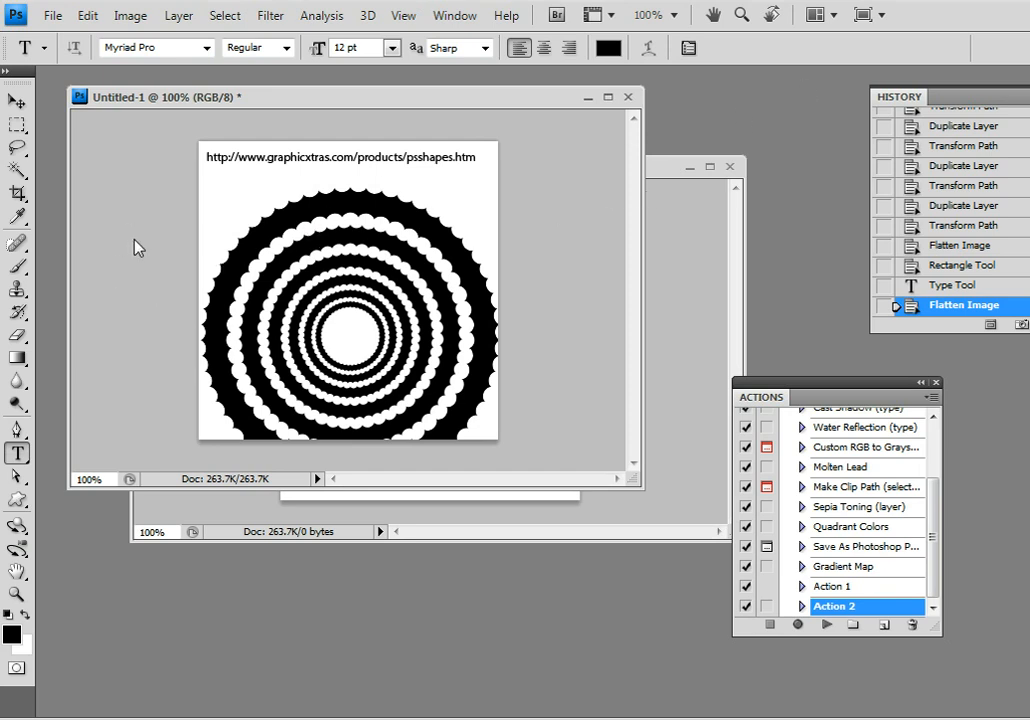
{"action": "mouse_move", "coordinate": [484, 196]}
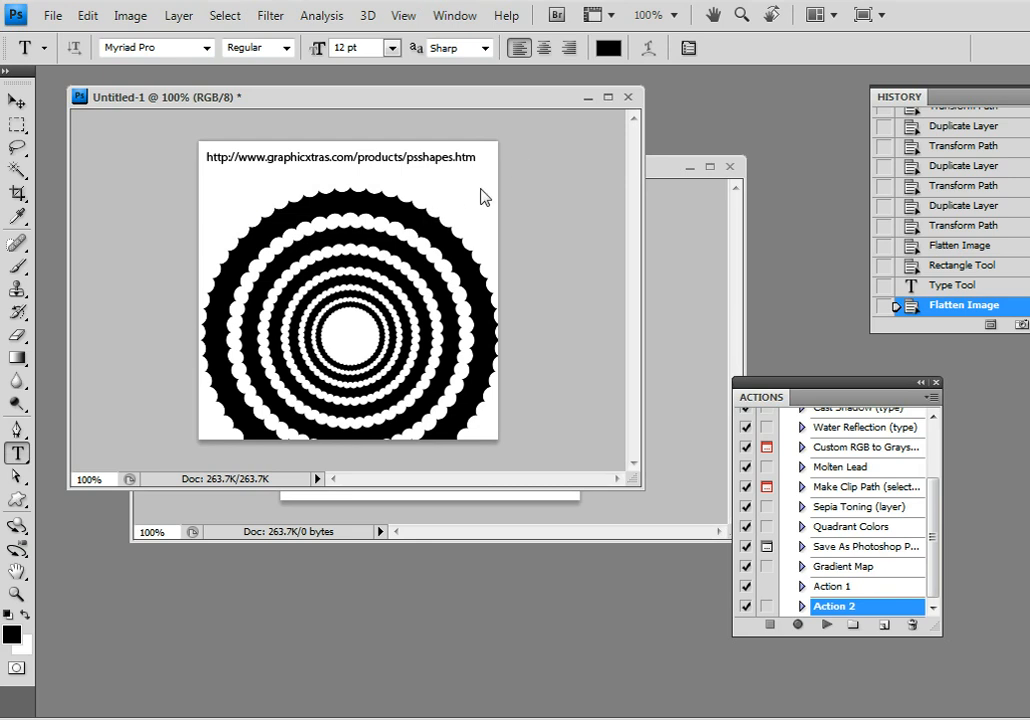
{"action": "mouse_move", "coordinate": [469, 203]}
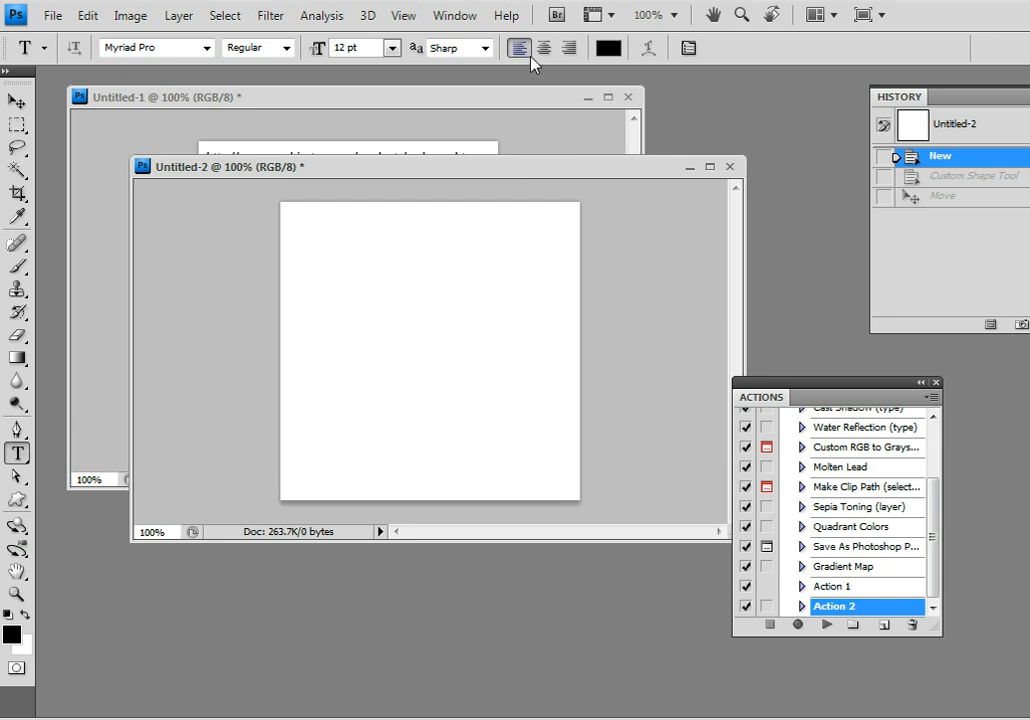
{"action": "mouse_move", "coordinate": [538, 71]}
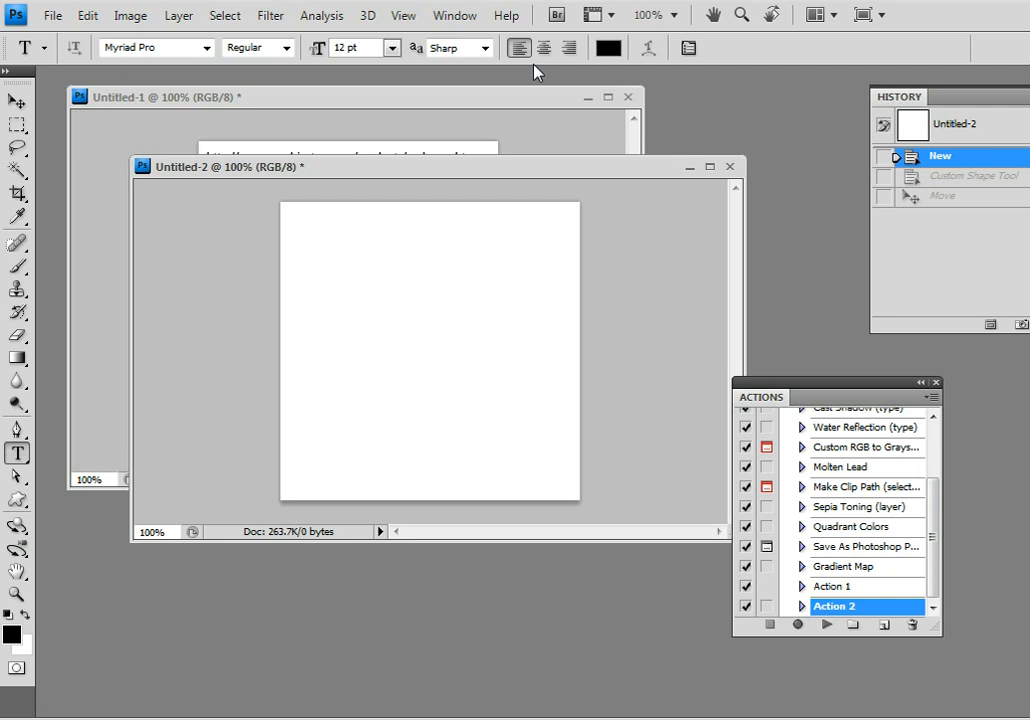
{"action": "mouse_move", "coordinate": [35, 515]}
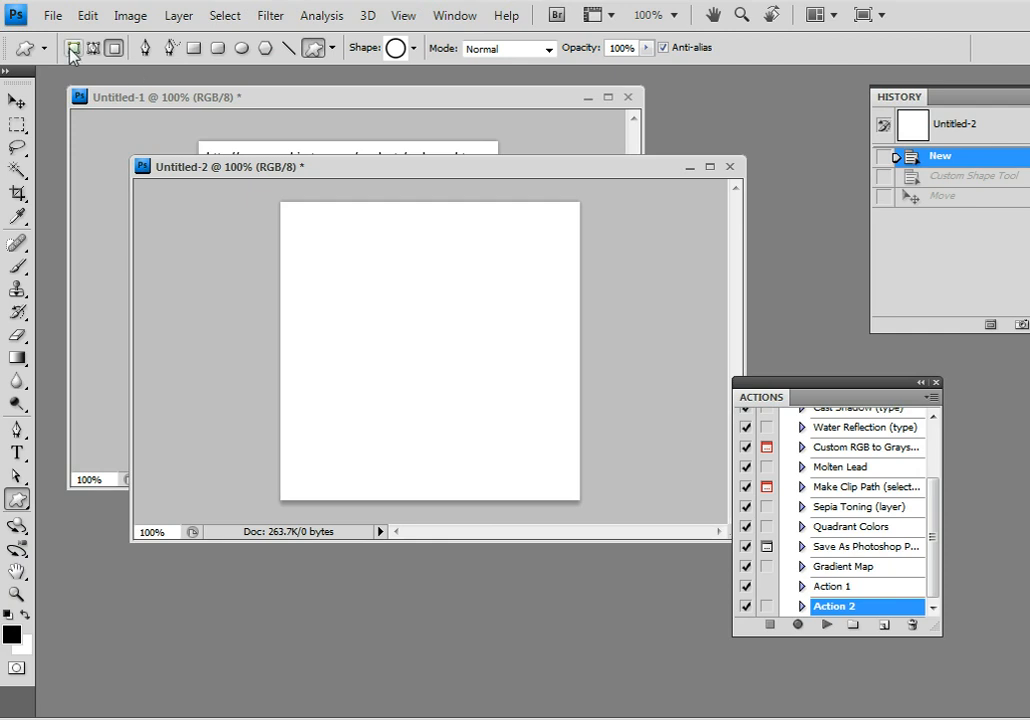
- Put the Custom Shape Tool in Shape Layers mode and open the custom shape picker
{"action": "left_click", "coordinate": [94, 48]}
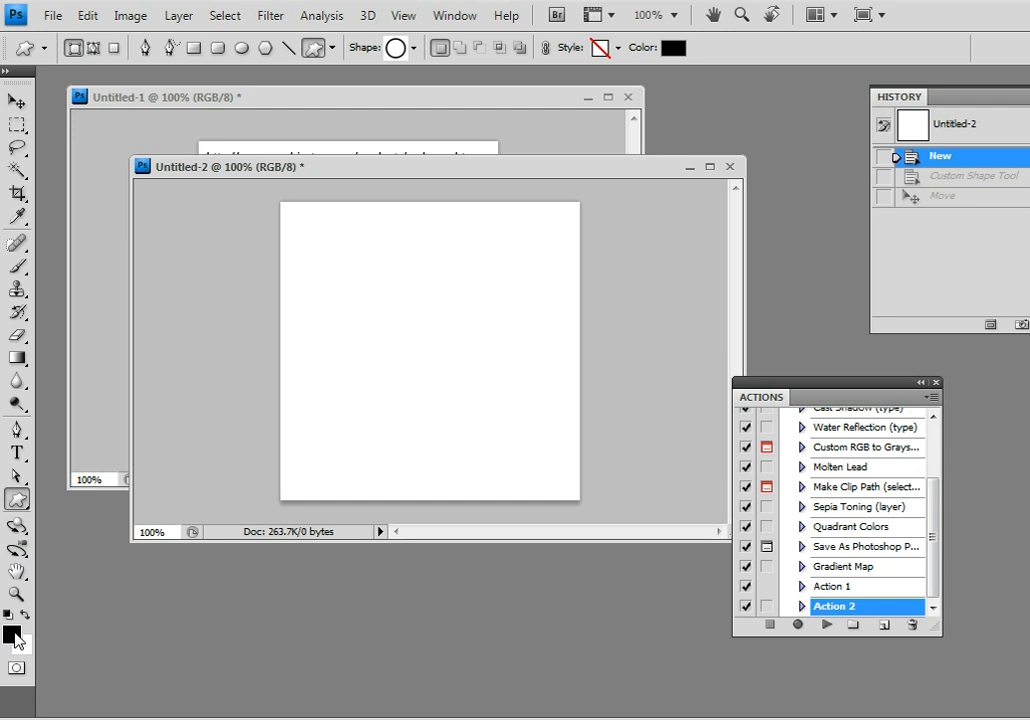
{"action": "mouse_move", "coordinate": [32, 630]}
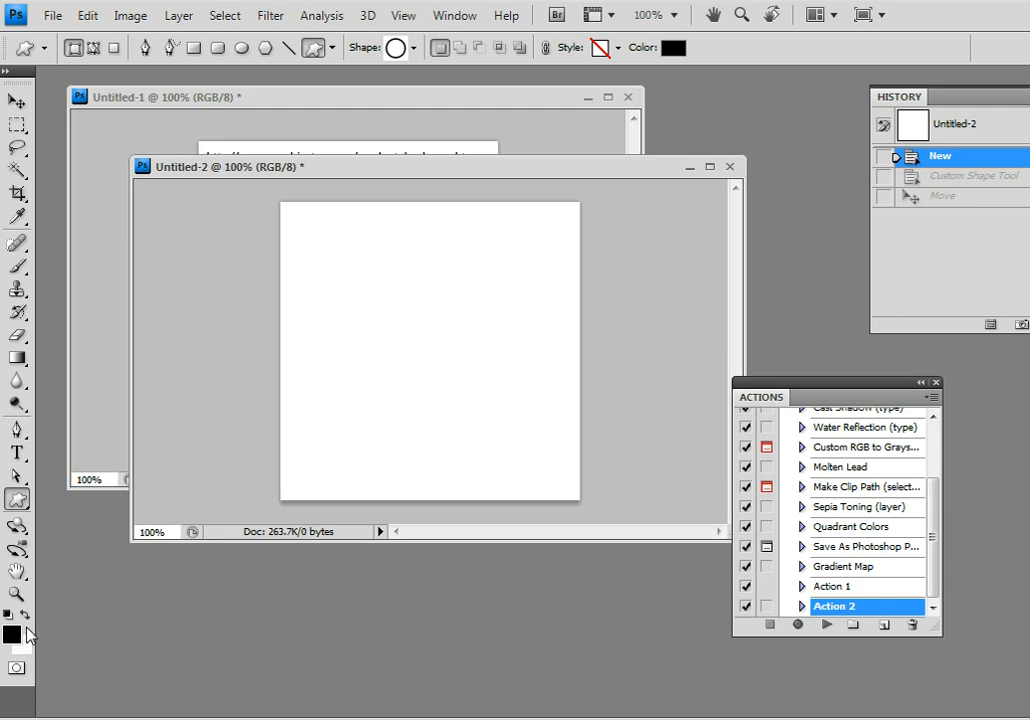
{"action": "mouse_move", "coordinate": [347, 61]}
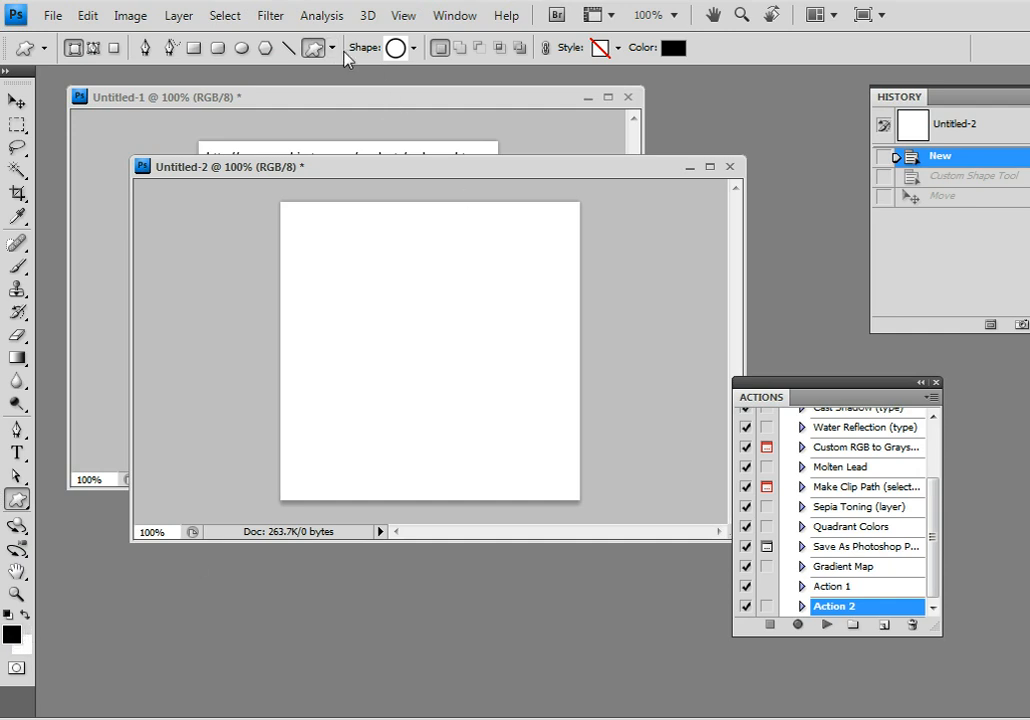
{"action": "left_click", "coordinate": [419, 47]}
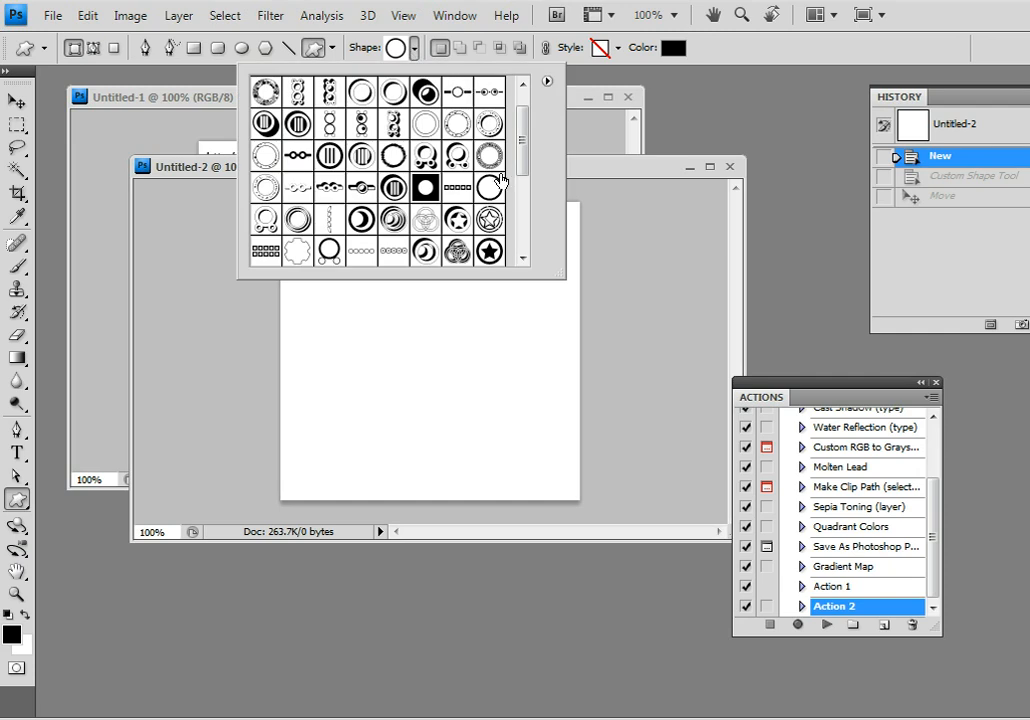
{"action": "mouse_move", "coordinate": [520, 110]}
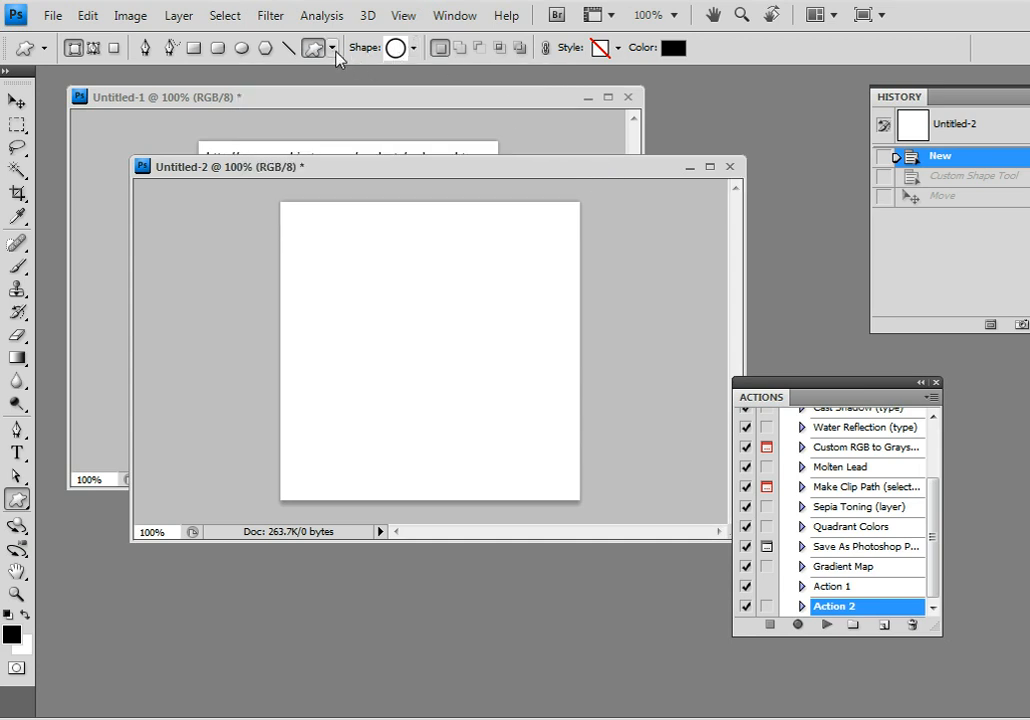
- Choose Fixed Size in Custom Shape Options with 300 px dimensions, drawn from center
{"action": "left_click", "coordinate": [333, 47]}
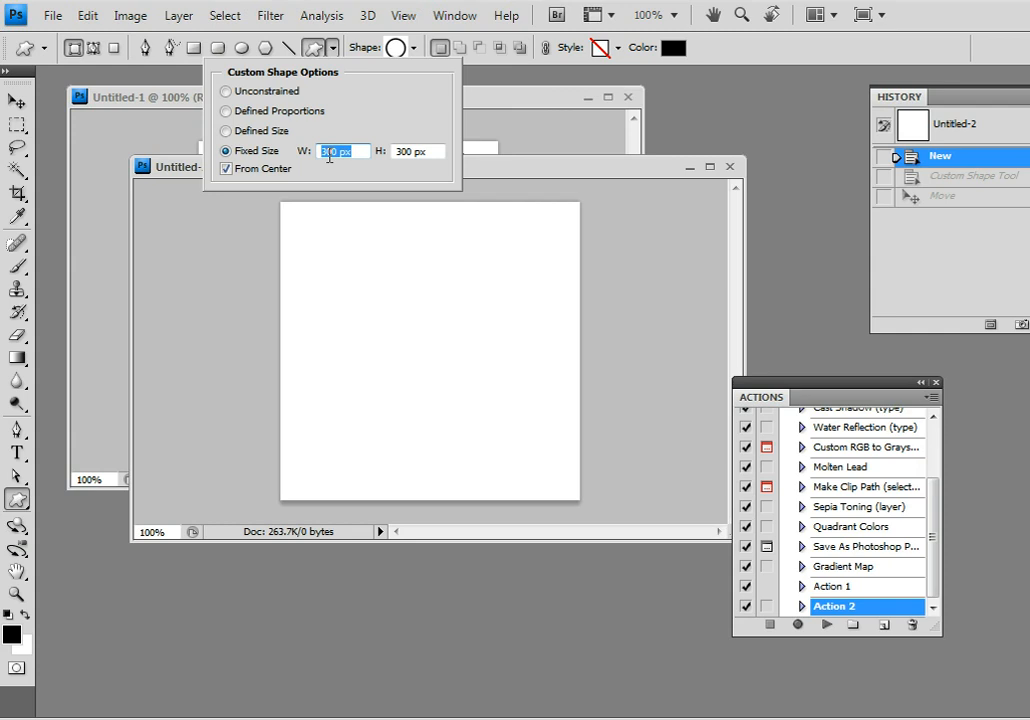
{"action": "left_click", "coordinate": [417, 151]}
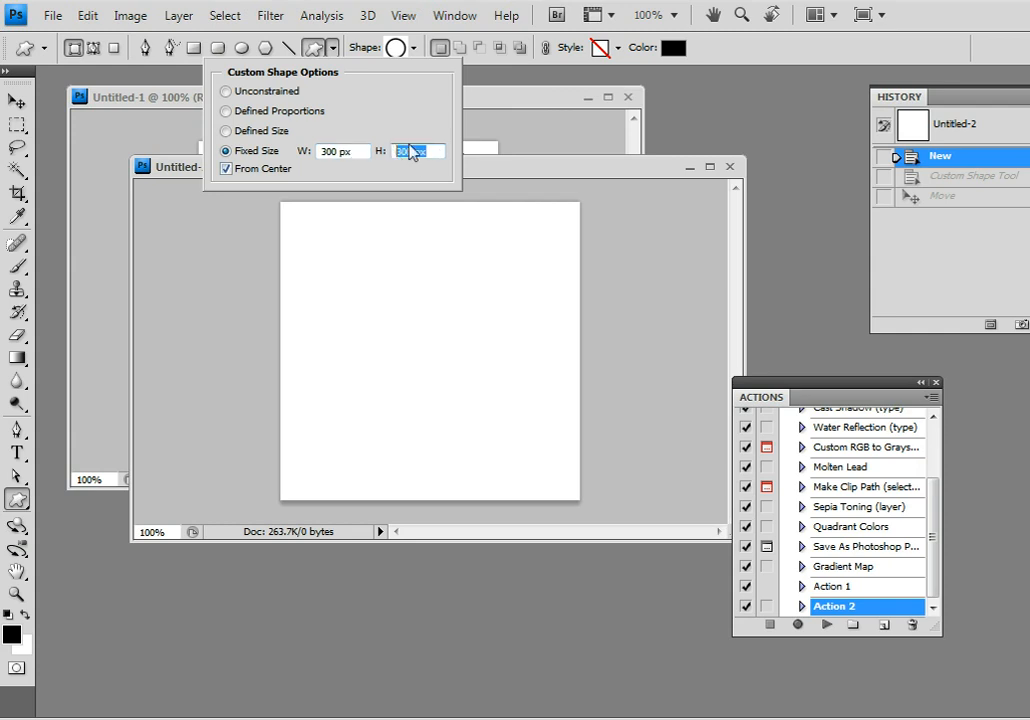
{"action": "type", "text": "300 px"}
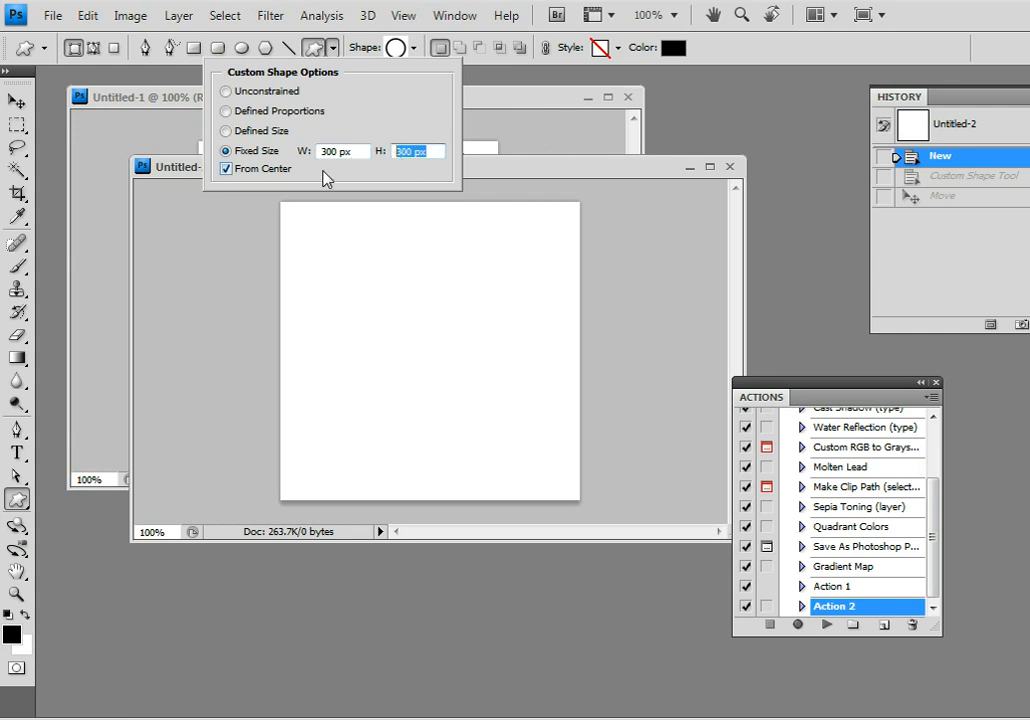
{"action": "mouse_move", "coordinate": [441, 93]}
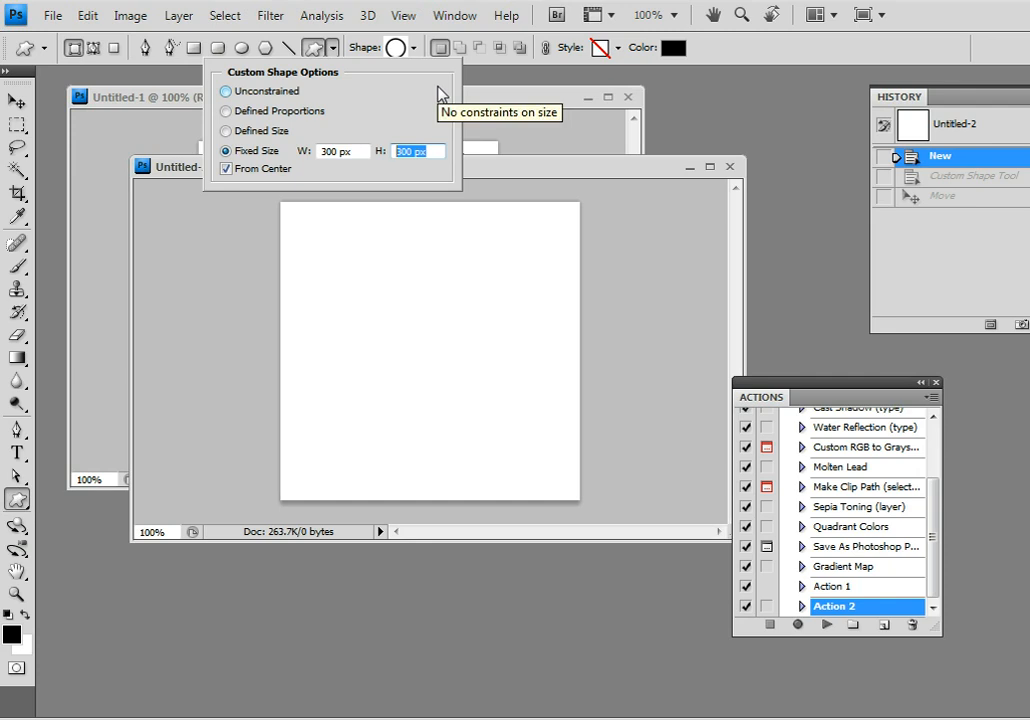
{"action": "mouse_move", "coordinate": [618, 137]}
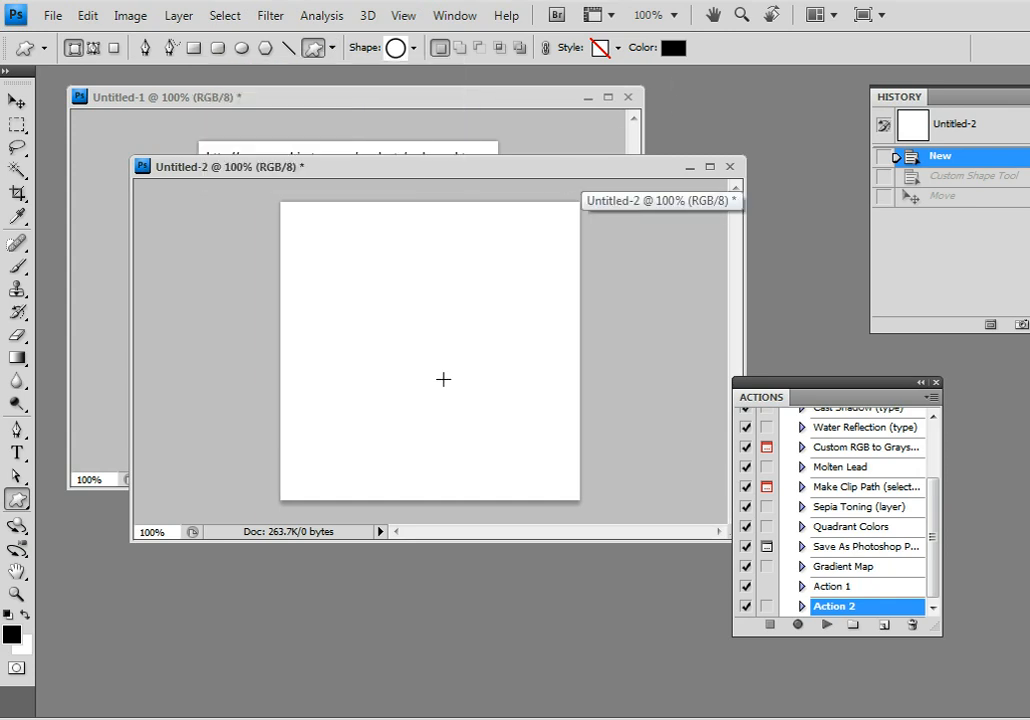
- Draw the black scalloped ring as Shape 1, centred on the canvas
{"action": "left_click_drag", "start_coordinate": [300, 205], "coordinate": [560, 500]}
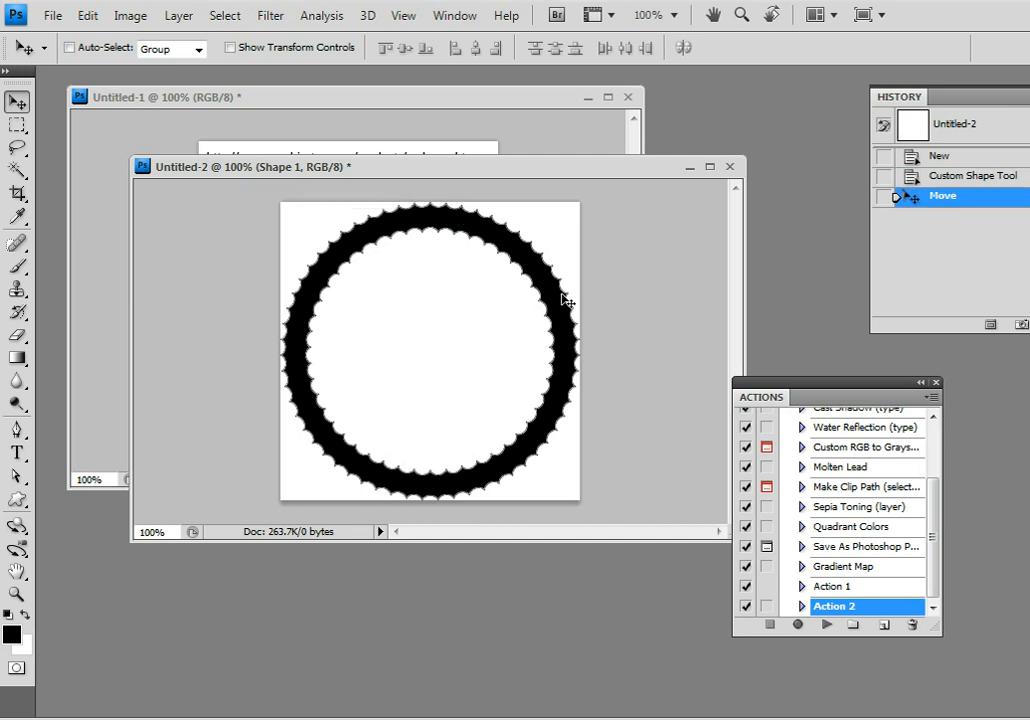
{"action": "mouse_move", "coordinate": [370, 244]}
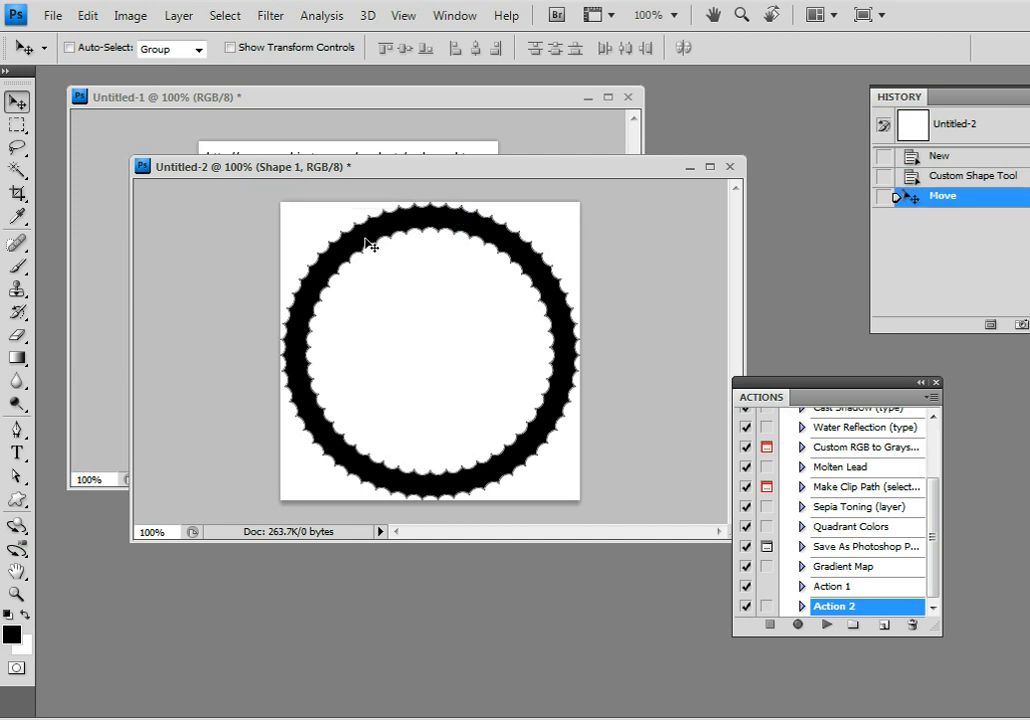
{"action": "mouse_move", "coordinate": [440, 178]}
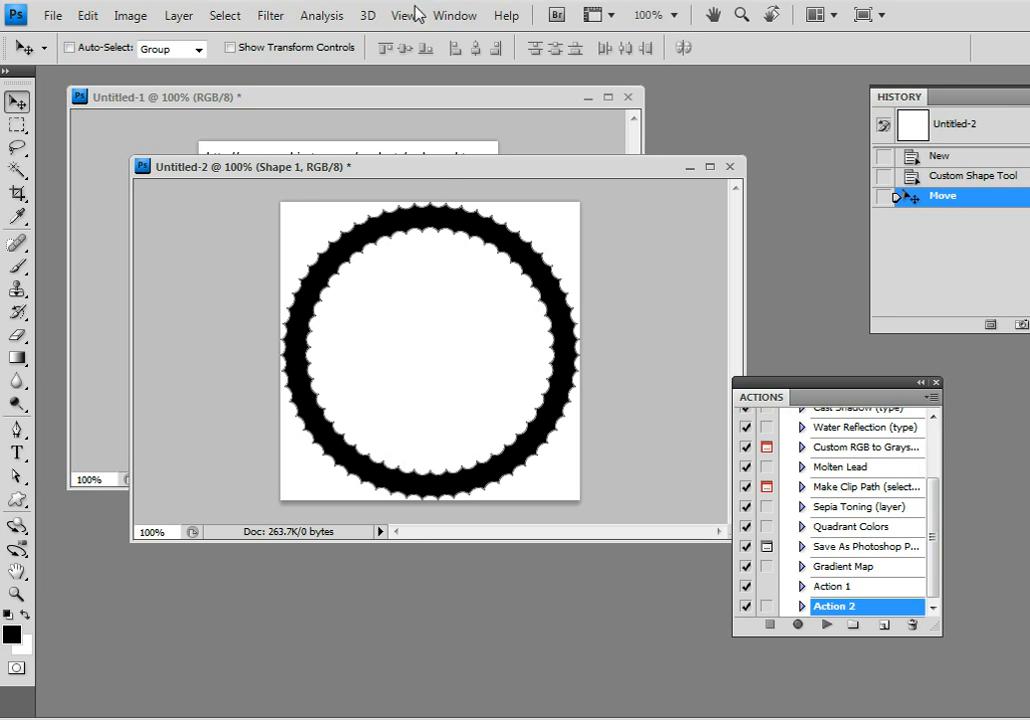
{"action": "mouse_move", "coordinate": [186, 18]}
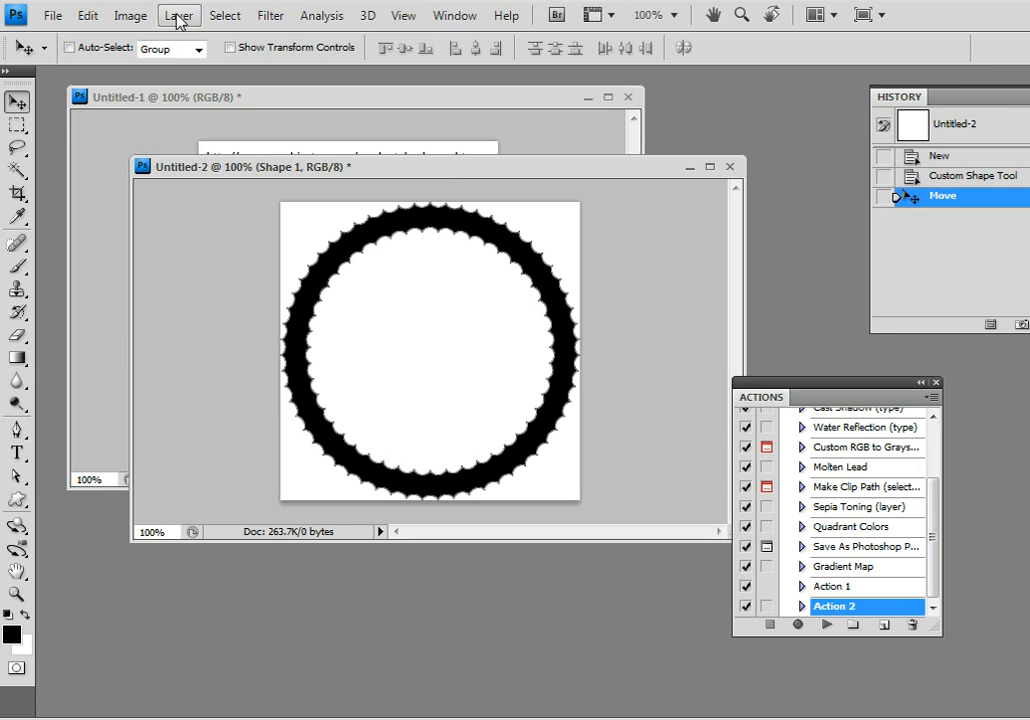
{"action": "mouse_move", "coordinate": [841, 390]}
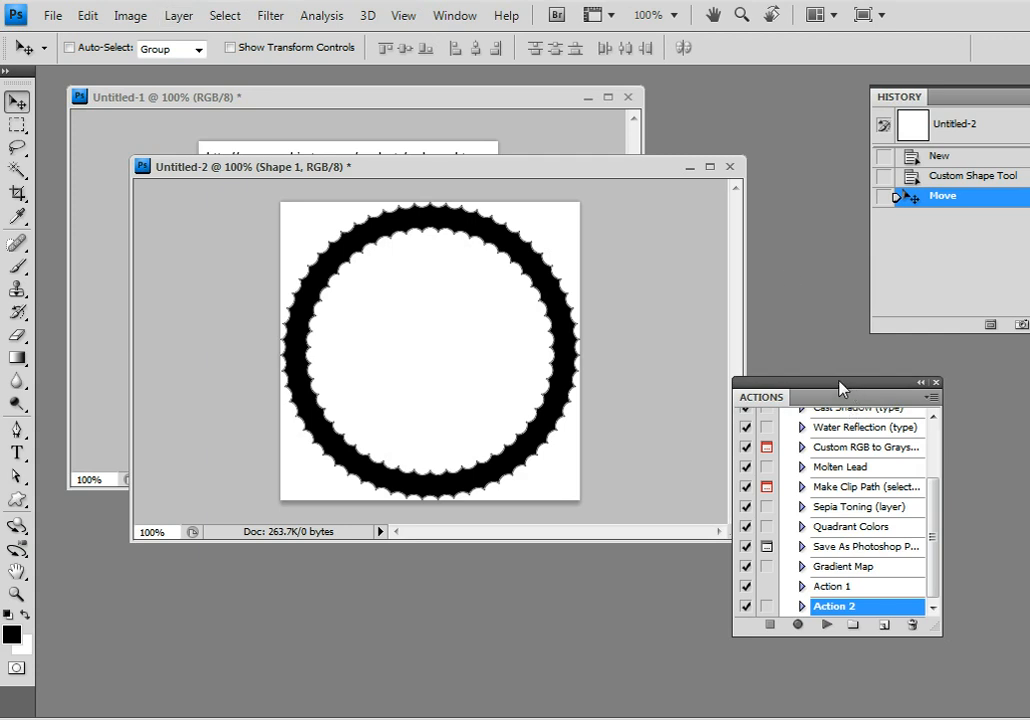
- Create a new action named Action 3 and start recording it
{"action": "left_click_drag", "start_coordinate": [841, 397], "coordinate": [737, 355]}
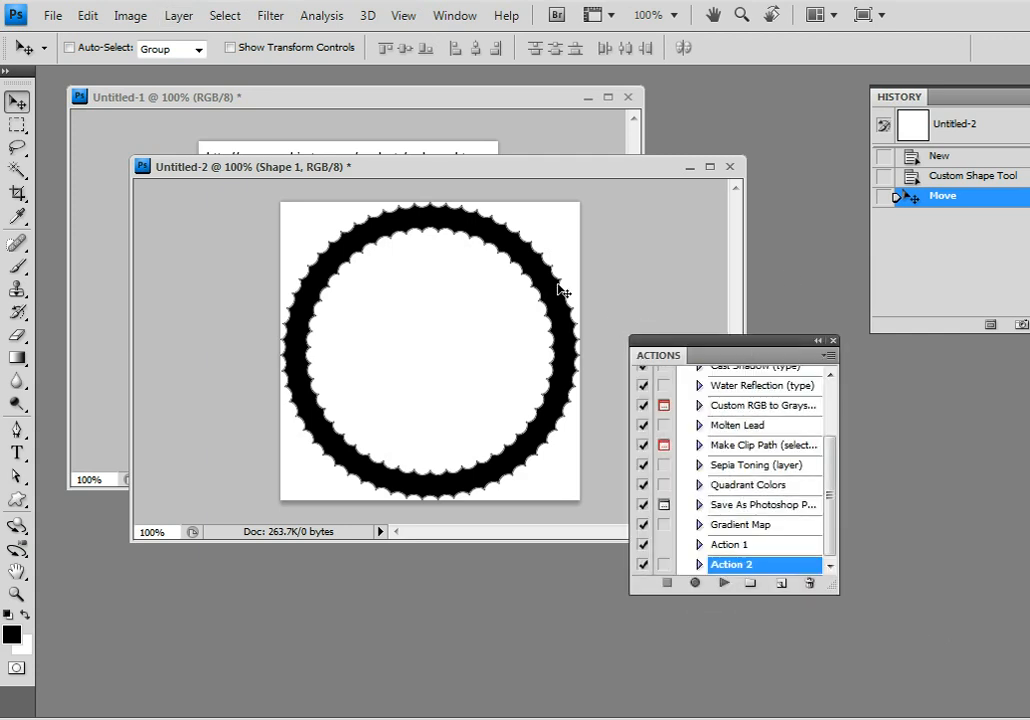
{"action": "mouse_move", "coordinate": [697, 585]}
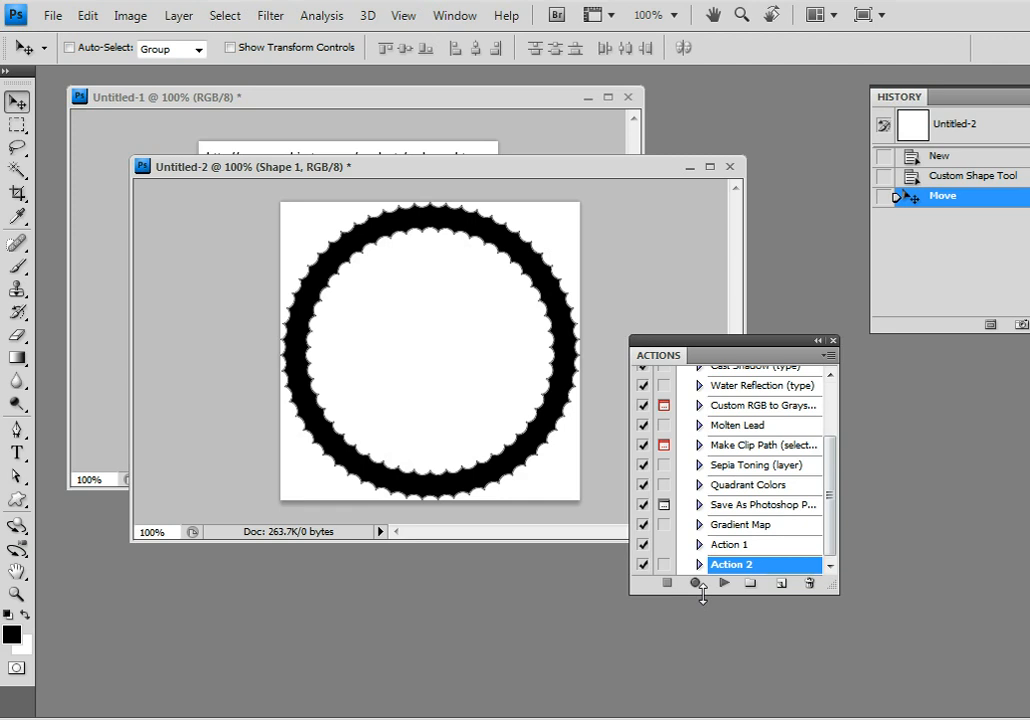
{"action": "left_click", "coordinate": [828, 355]}
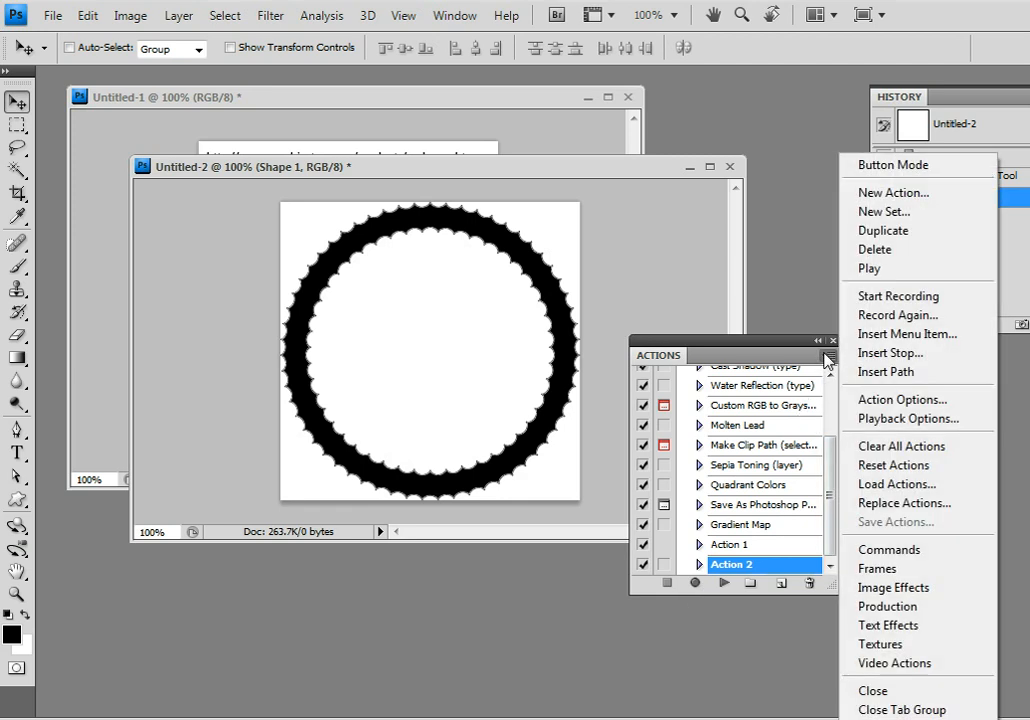
{"action": "left_click", "coordinate": [892, 192]}
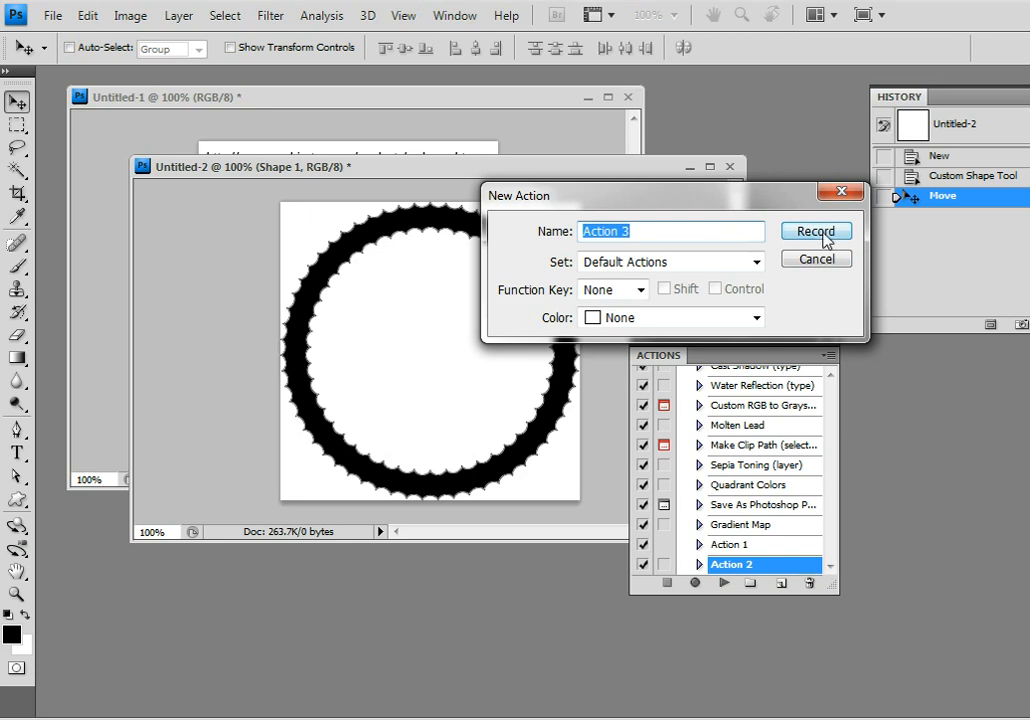
{"action": "left_click", "coordinate": [815, 231]}
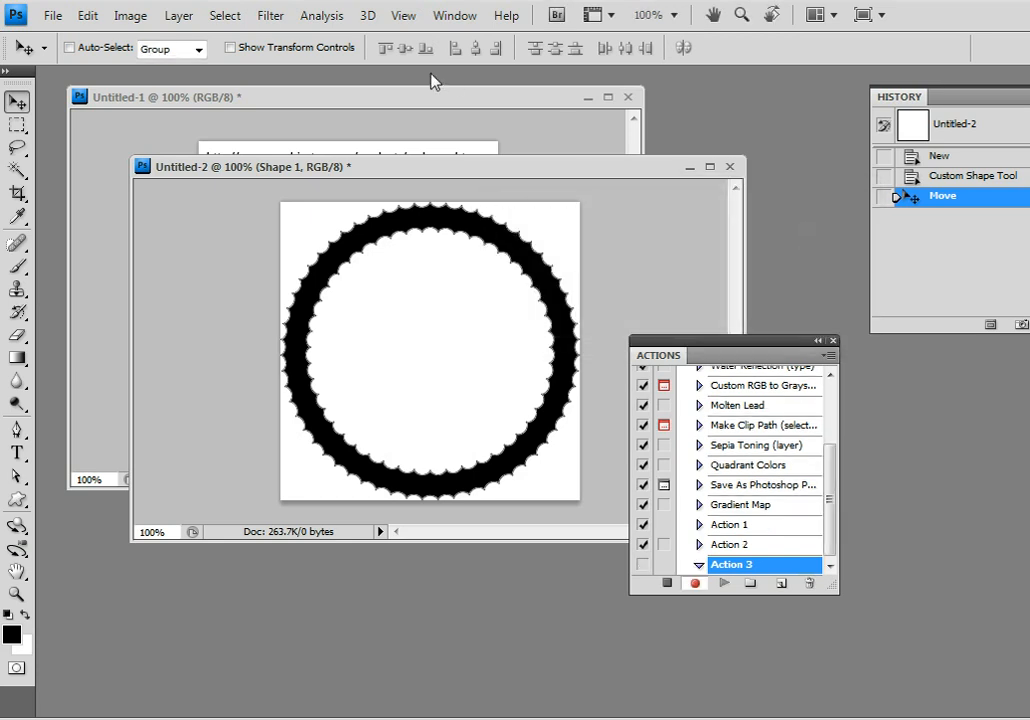
- Duplicate the Shape 1 layer as Shape 1 copy
{"action": "left_click", "coordinate": [177, 16]}
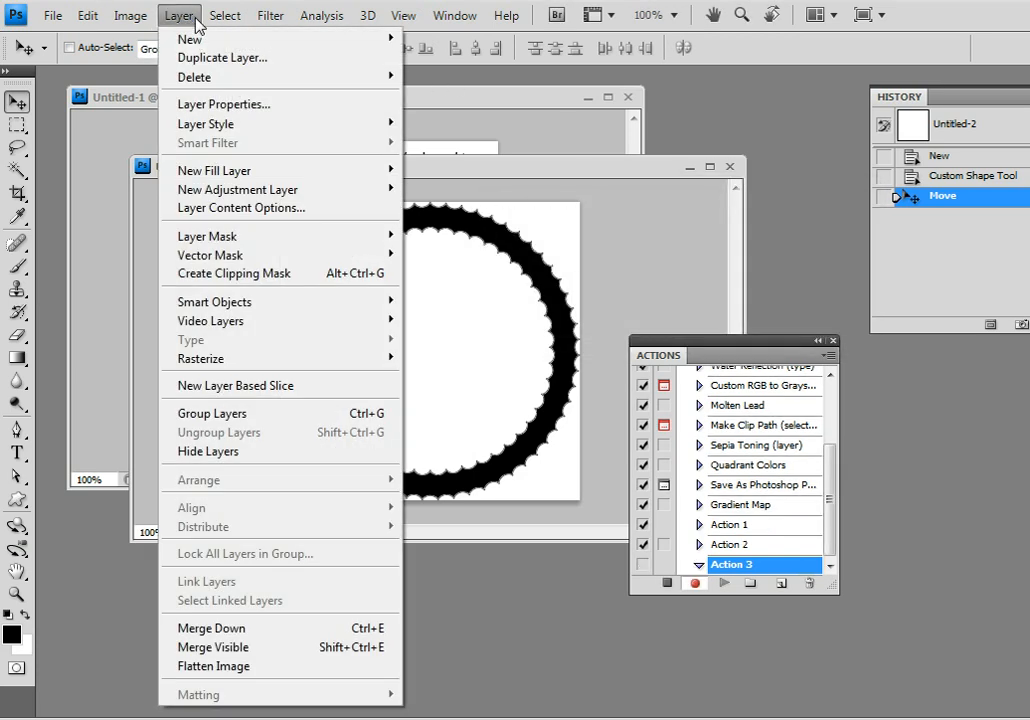
{"action": "left_click", "coordinate": [222, 57]}
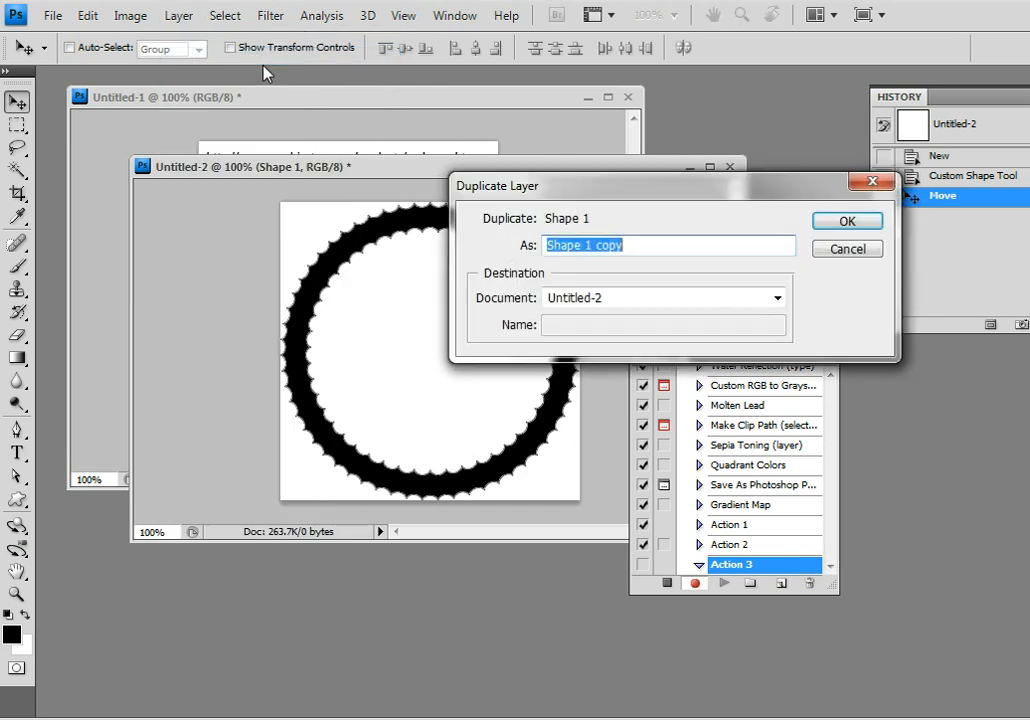
{"action": "left_click", "coordinate": [847, 221]}
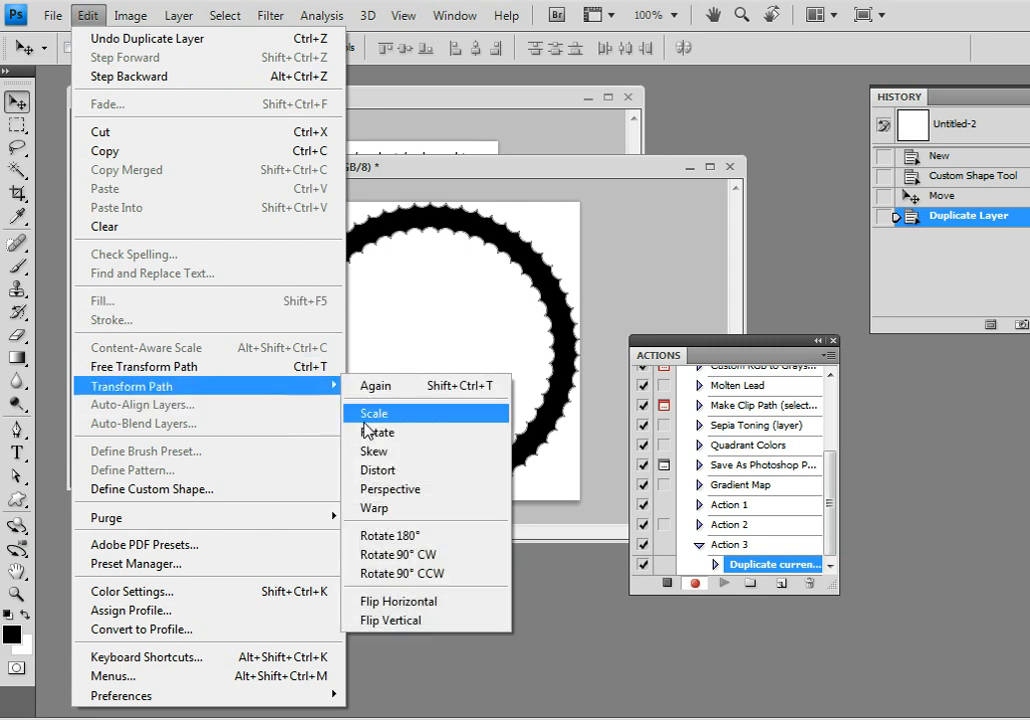
- Scale the duplicated ring's path to 75%, commit, and stop recording Action 3
{"action": "left_click", "coordinate": [372, 412]}
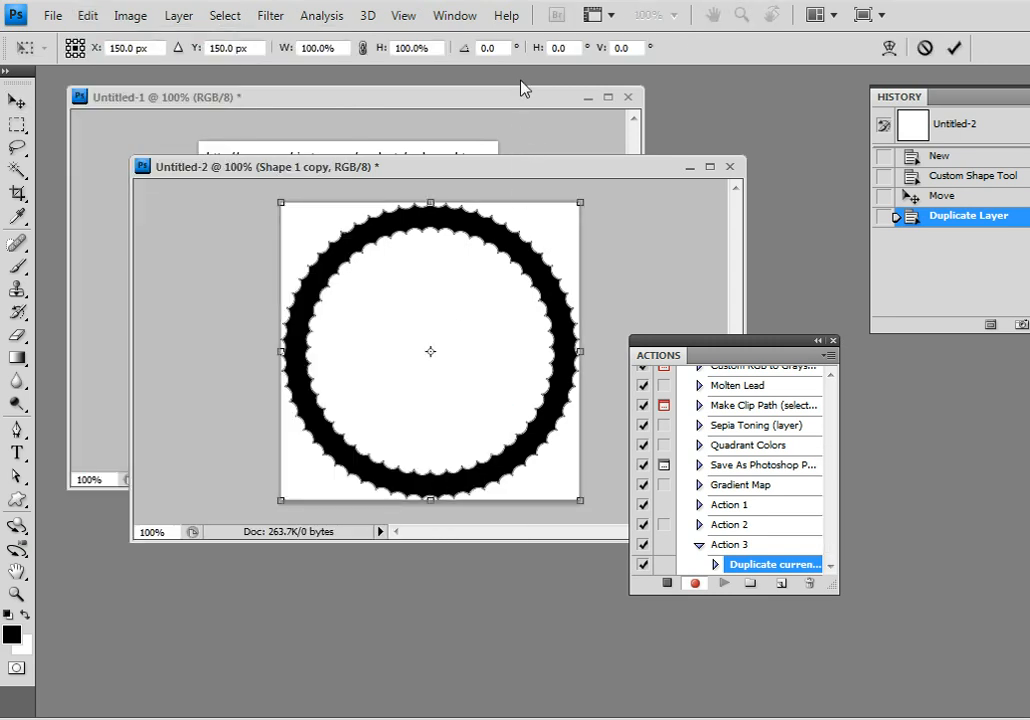
{"action": "mouse_move", "coordinate": [556, 64]}
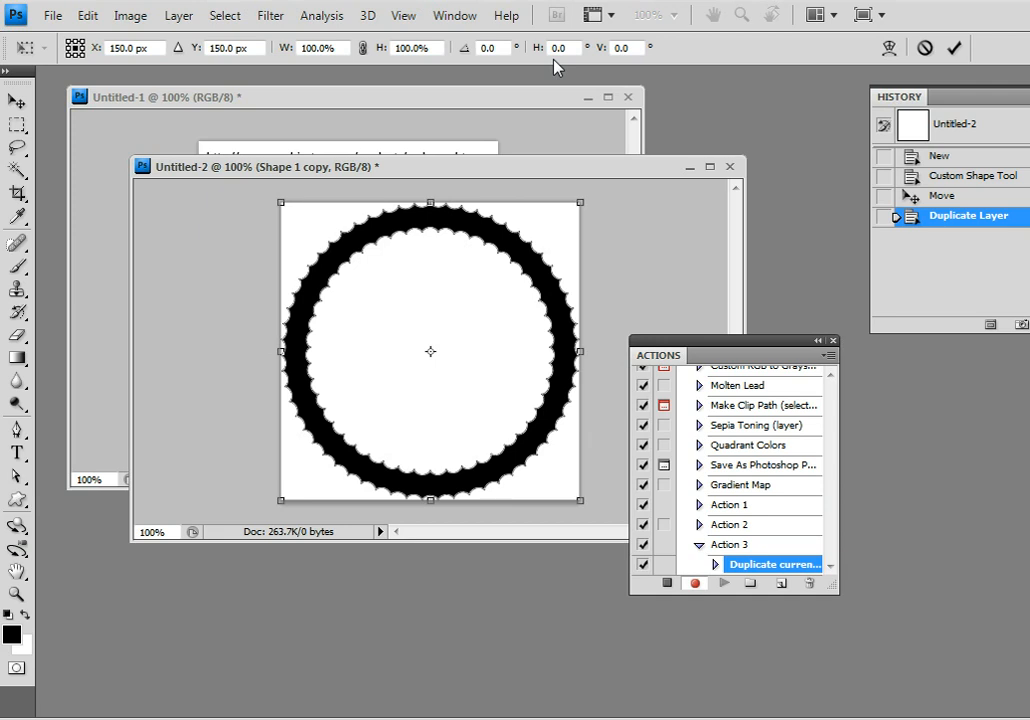
{"action": "mouse_move", "coordinate": [570, 47]}
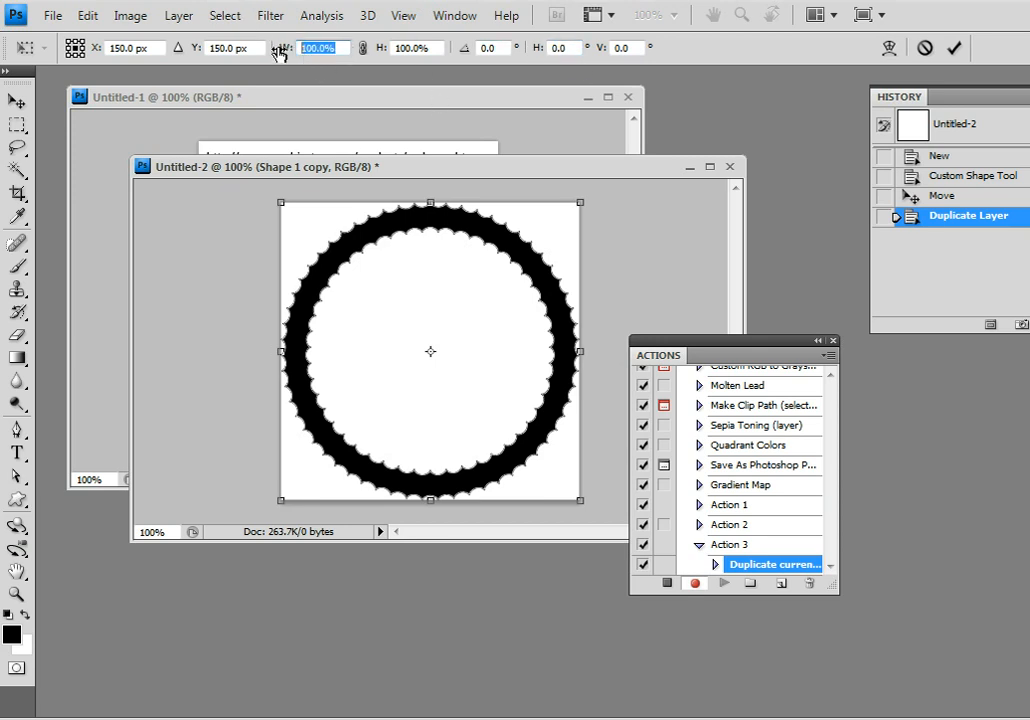
{"action": "type", "text": "75"}
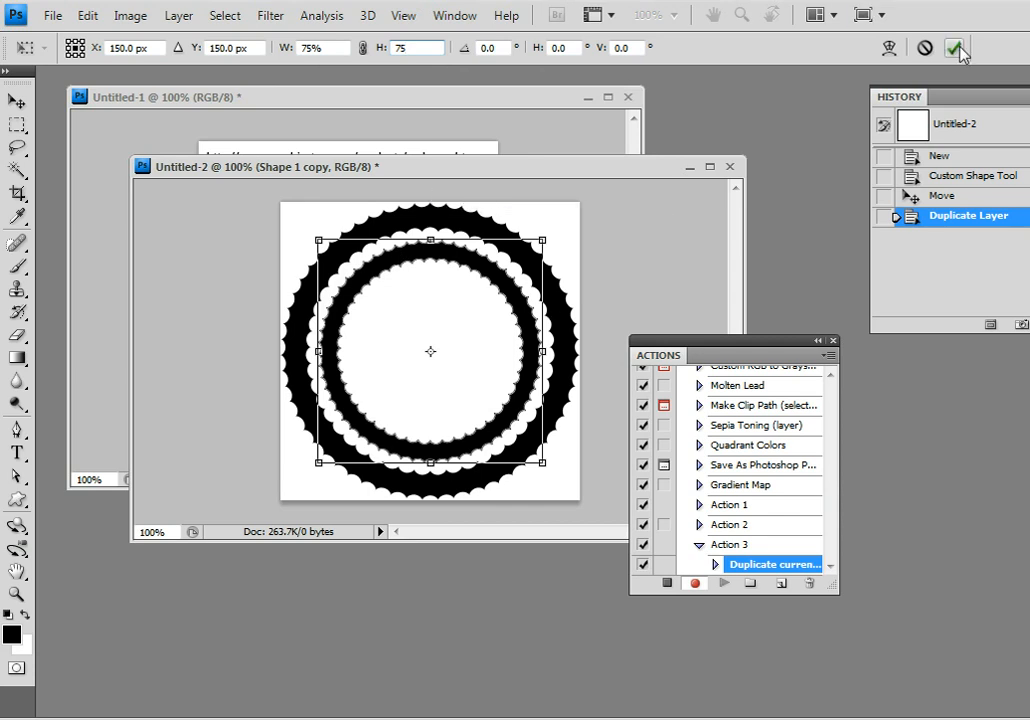
{"action": "left_click", "coordinate": [956, 47]}
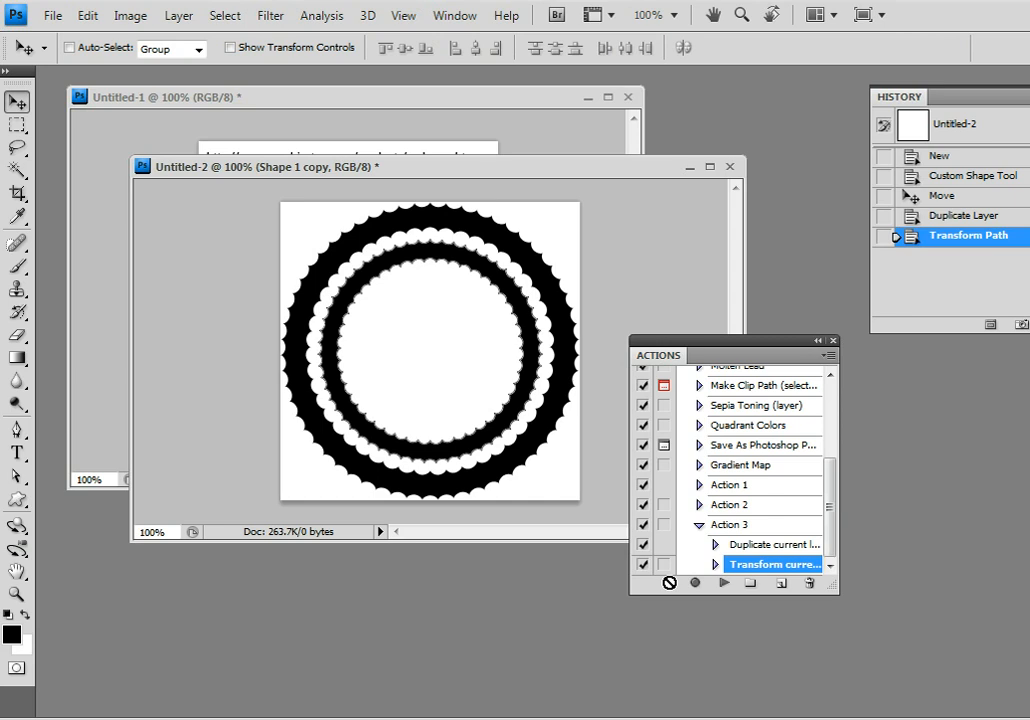
{"action": "left_click", "coordinate": [733, 524]}
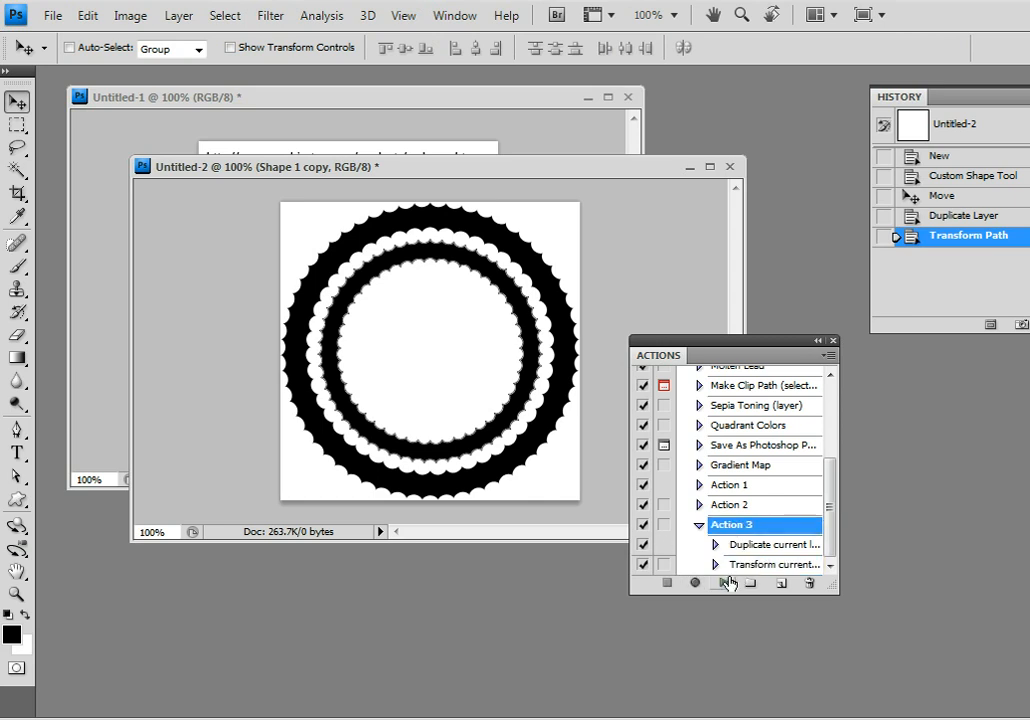
{"action": "mouse_move", "coordinate": [722, 583]}
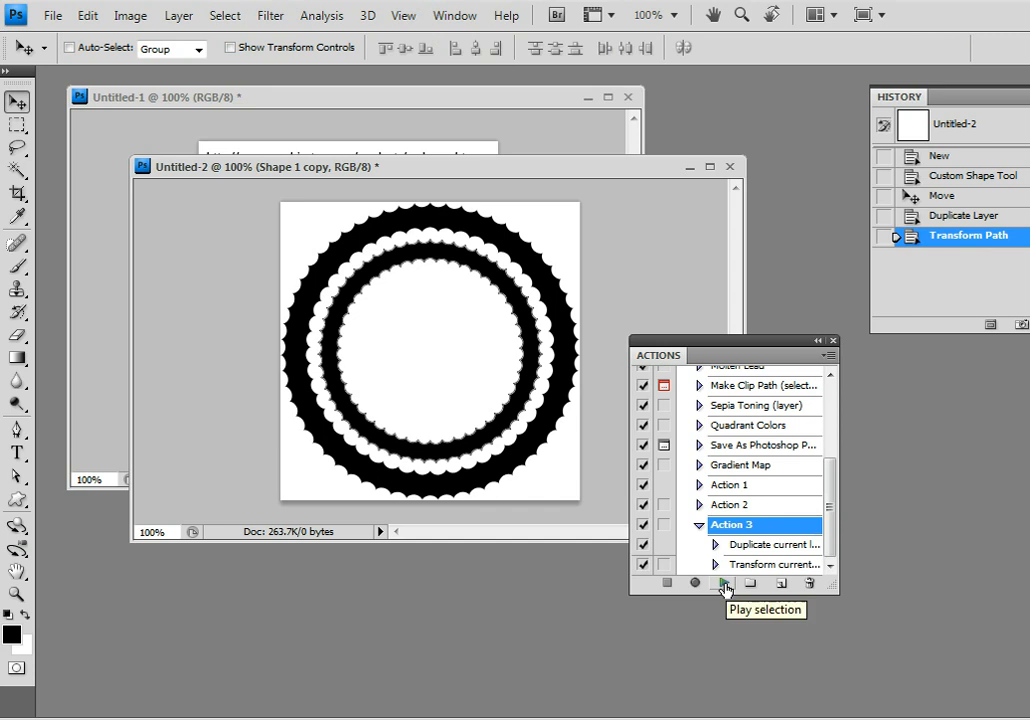
- Play Action 3 three times, adding rings up to Shape 1 copy 8
{"action": "left_click", "coordinate": [723, 583]}
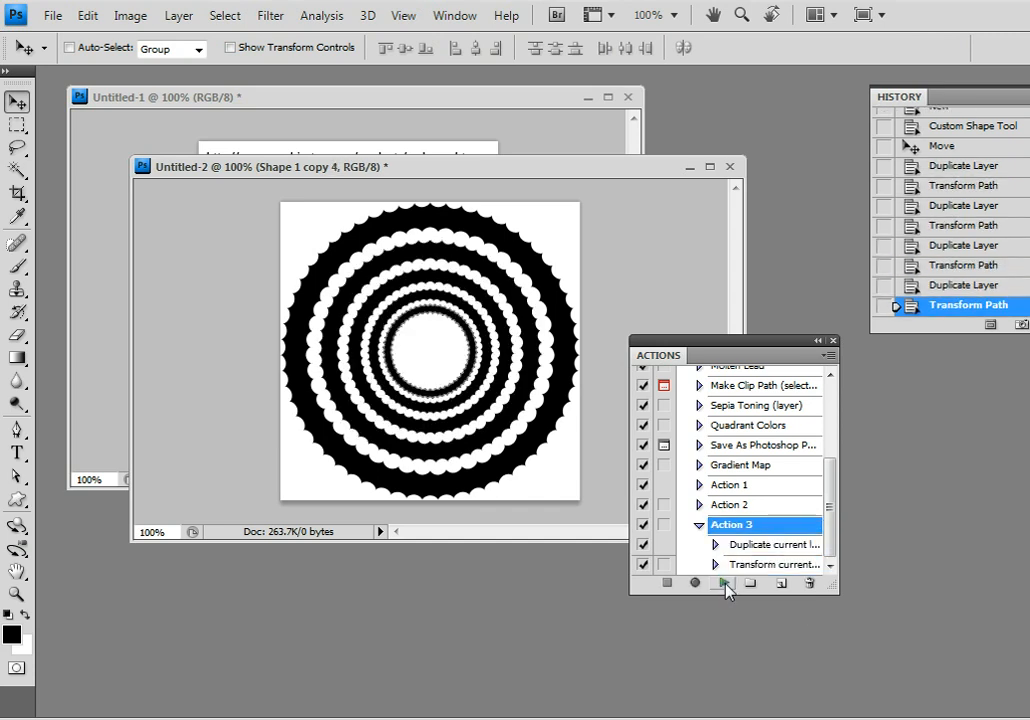
{"action": "left_click", "coordinate": [719, 583]}
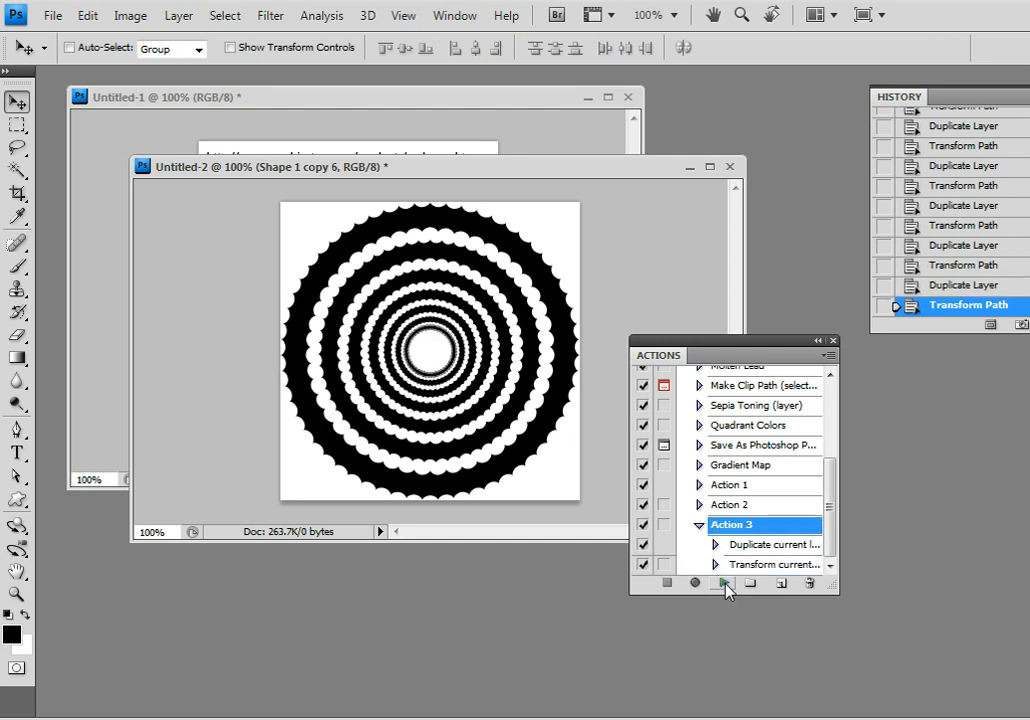
{"action": "left_click", "coordinate": [725, 584]}
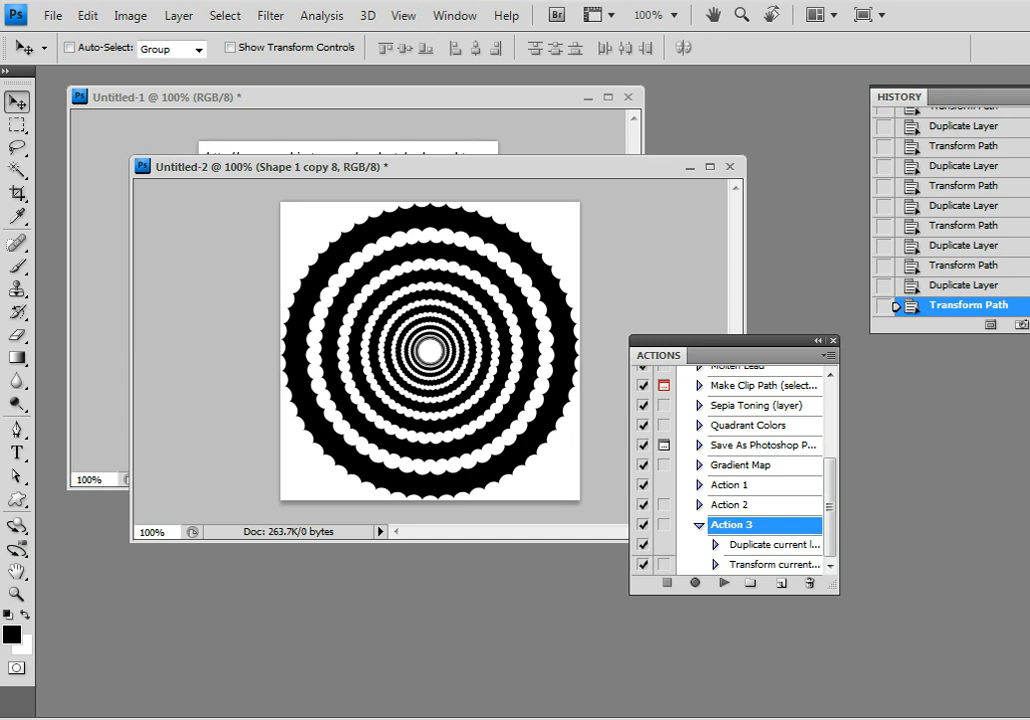
{"action": "mouse_move", "coordinate": [685, 7]}
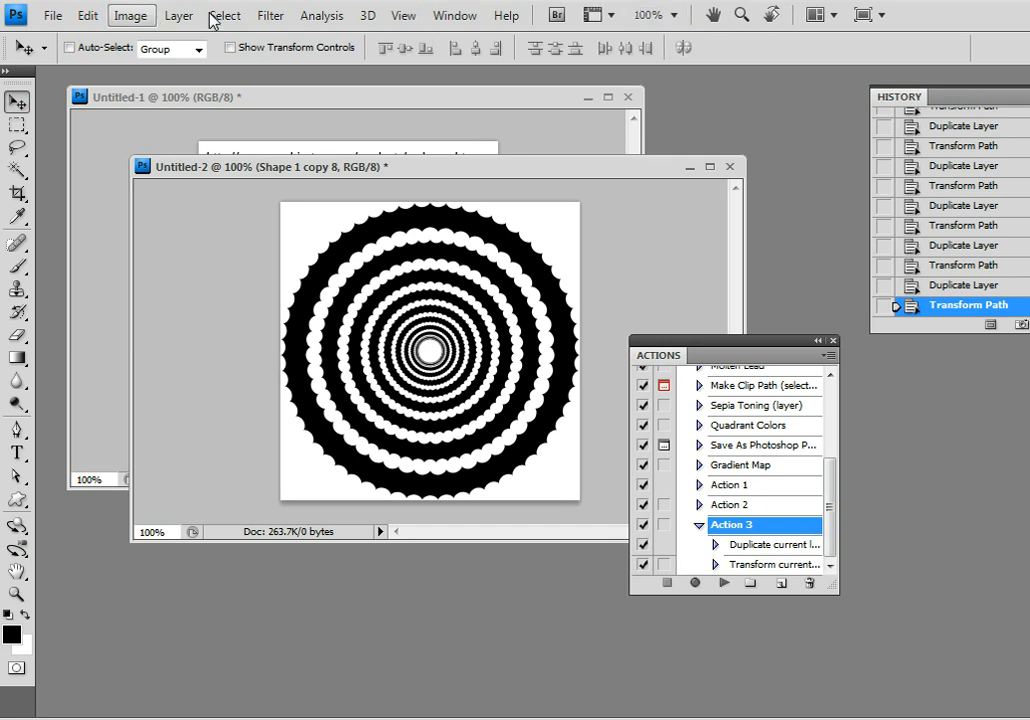
- Merge the concentric ring layers with Layer > Flatten Image
{"action": "left_click", "coordinate": [186, 18]}
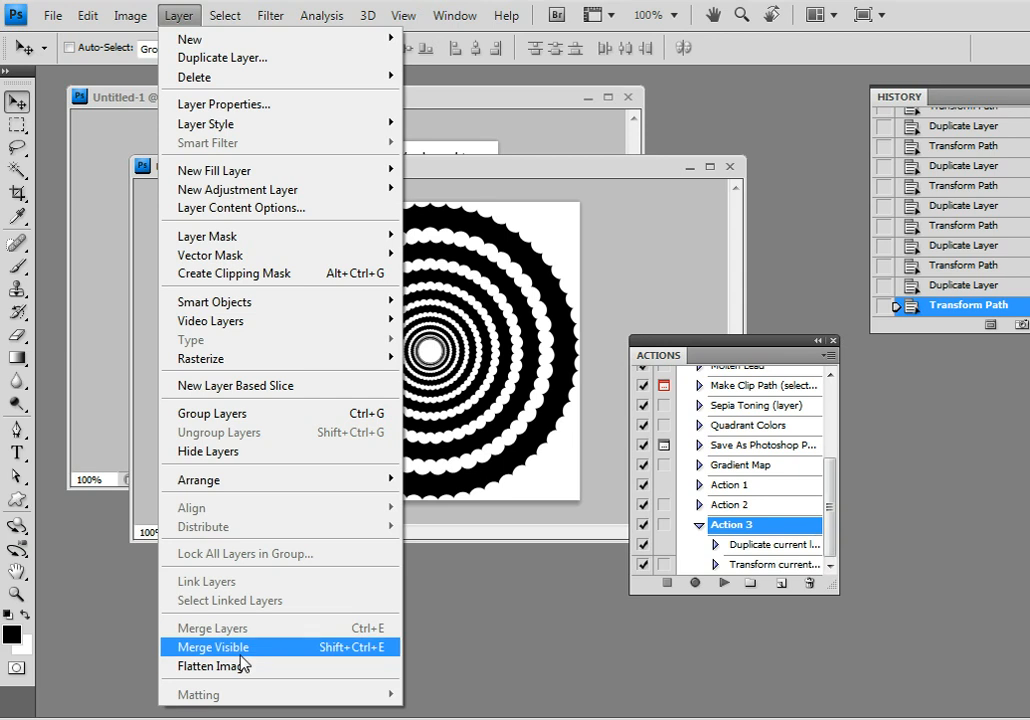
{"action": "left_click", "coordinate": [195, 677]}
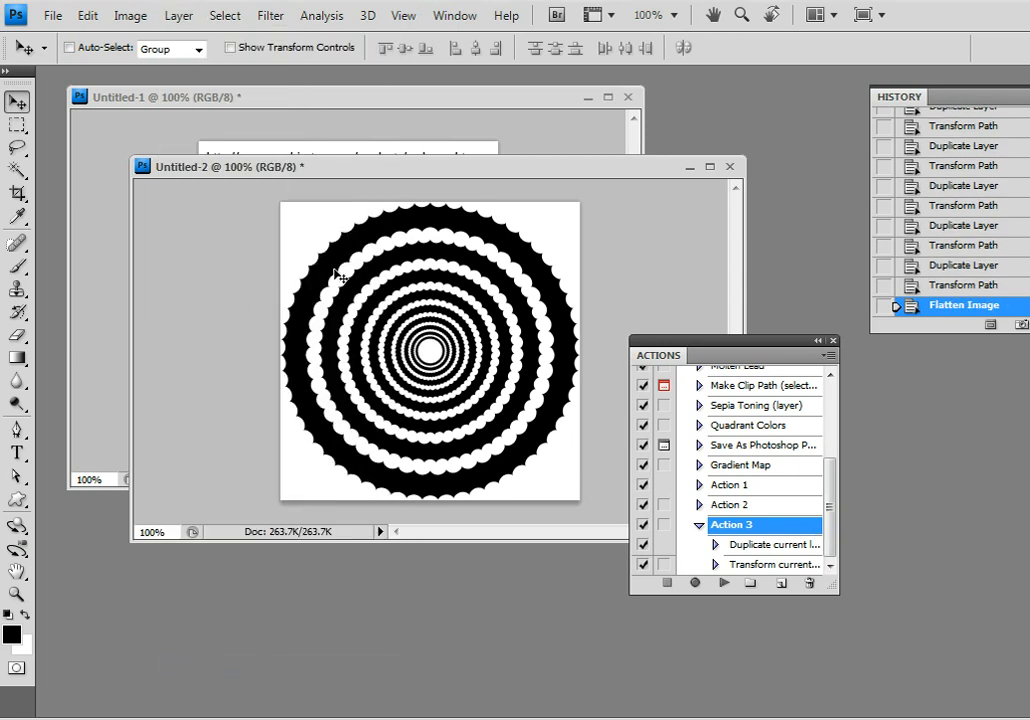
{"action": "mouse_move", "coordinate": [276, 12]}
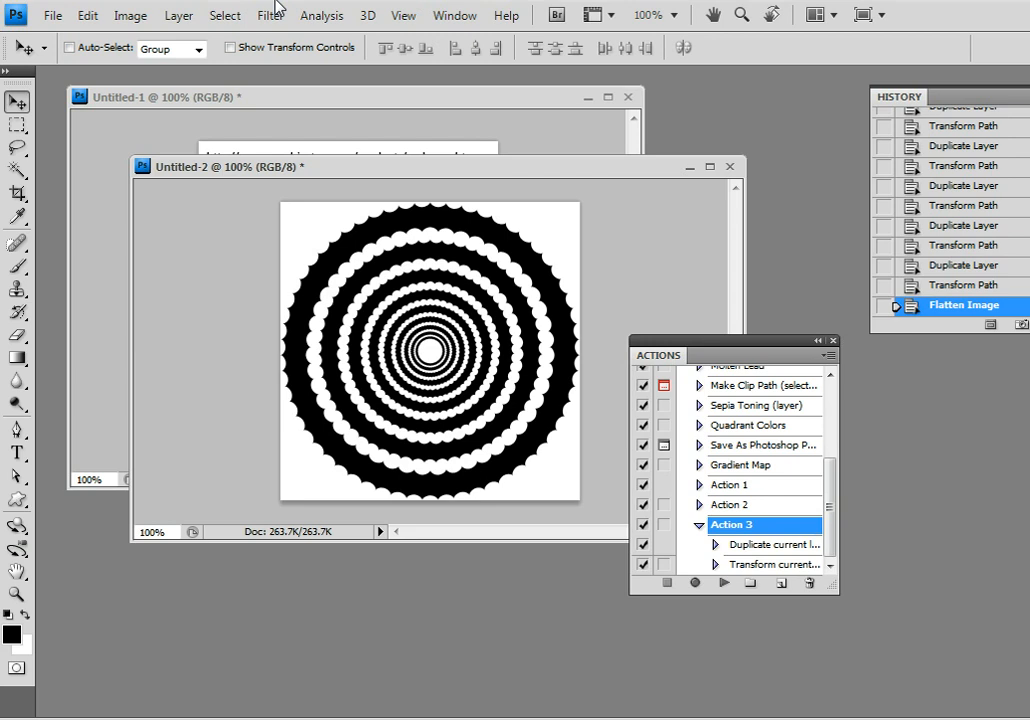